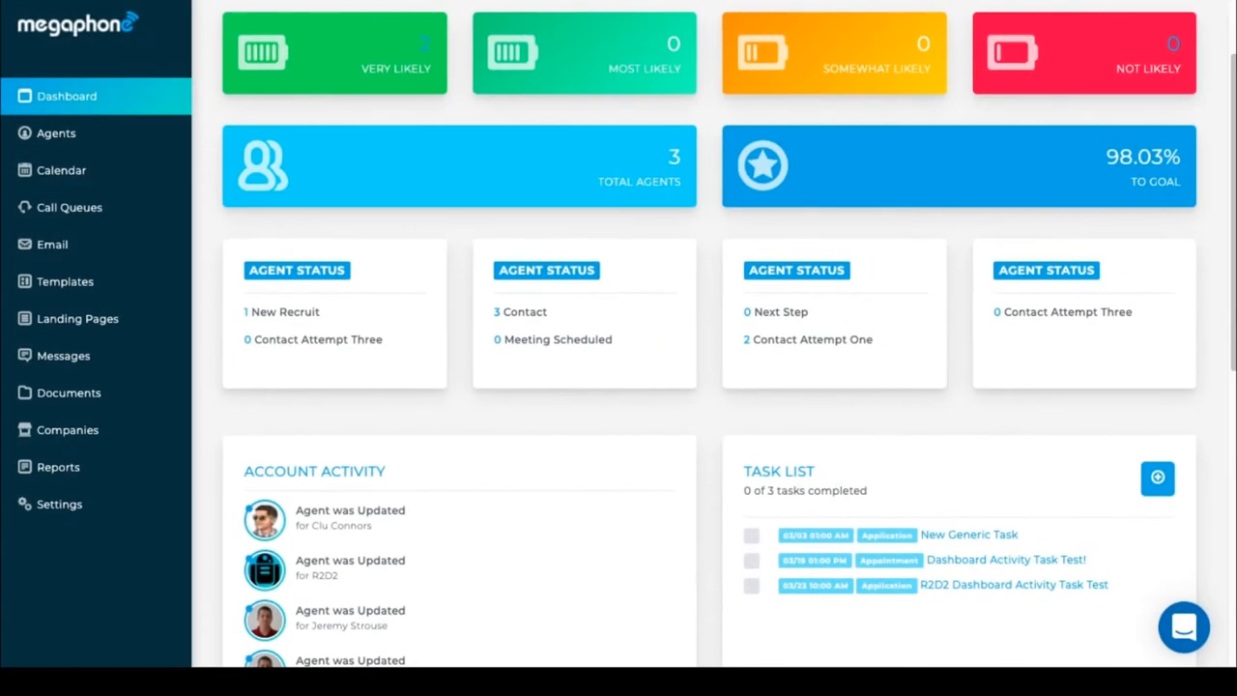
mouse_move(236, 259)
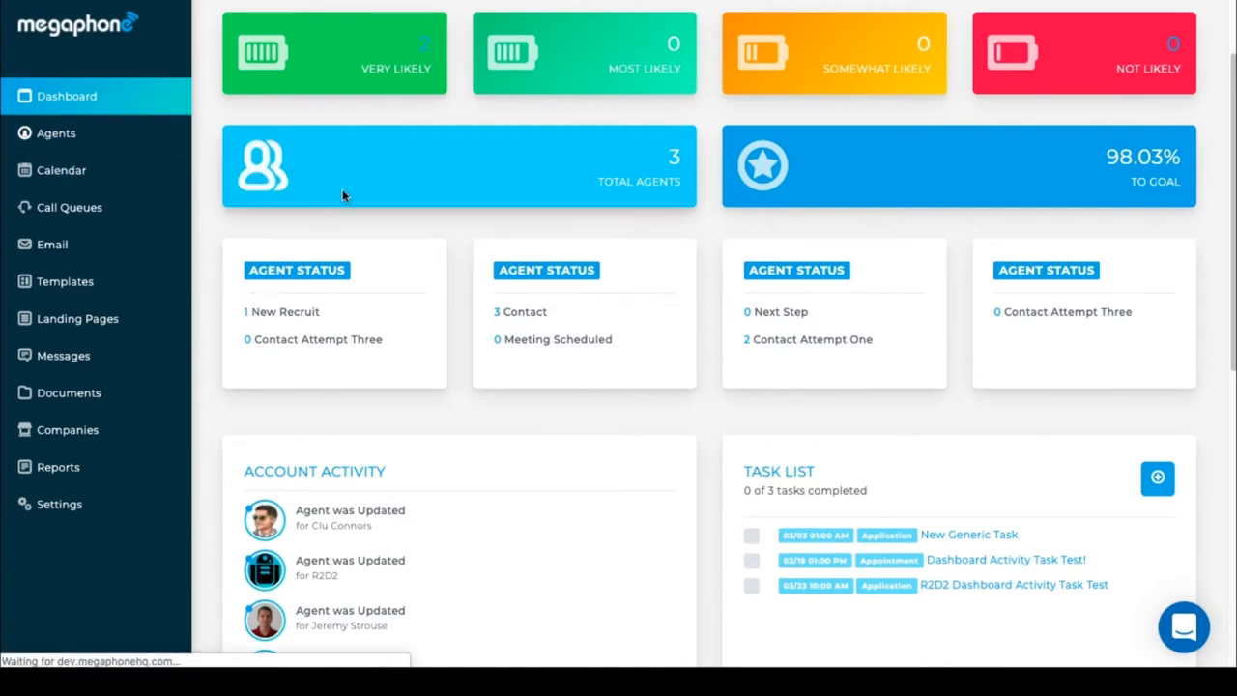
Go to the Agents list from the dashboard
click(54, 131)
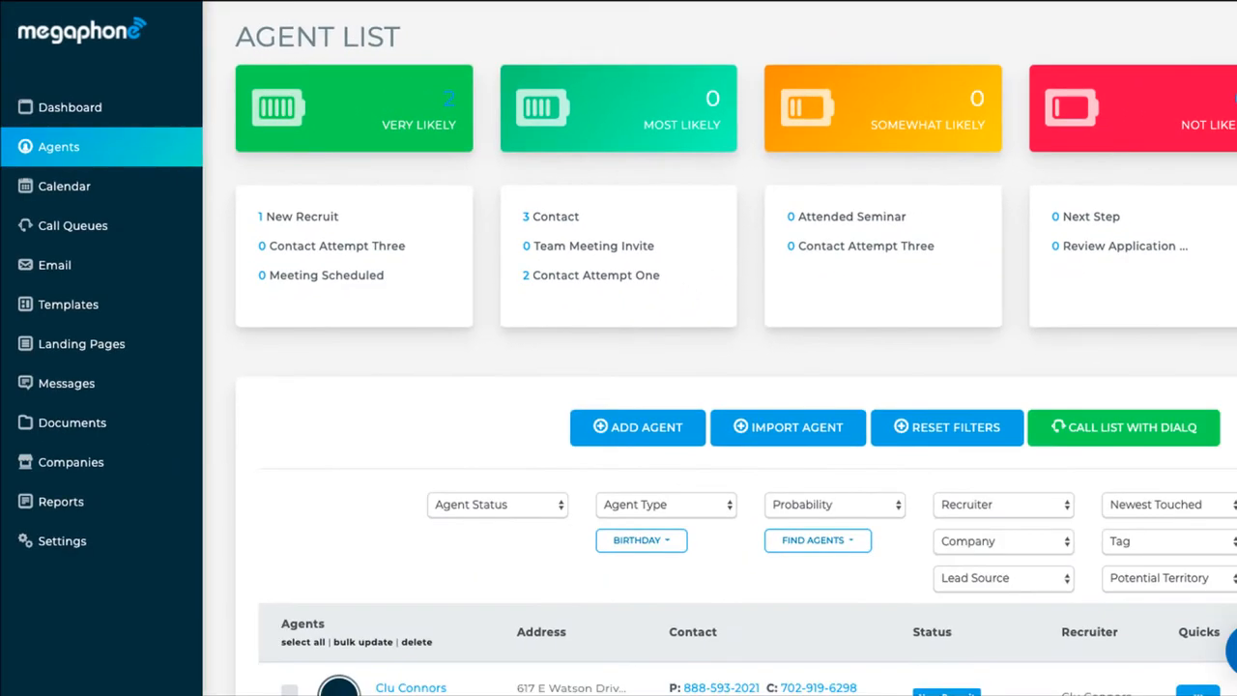
Review the Agent Status dropdown groupings, then go to Settings
scroll(down, 3)
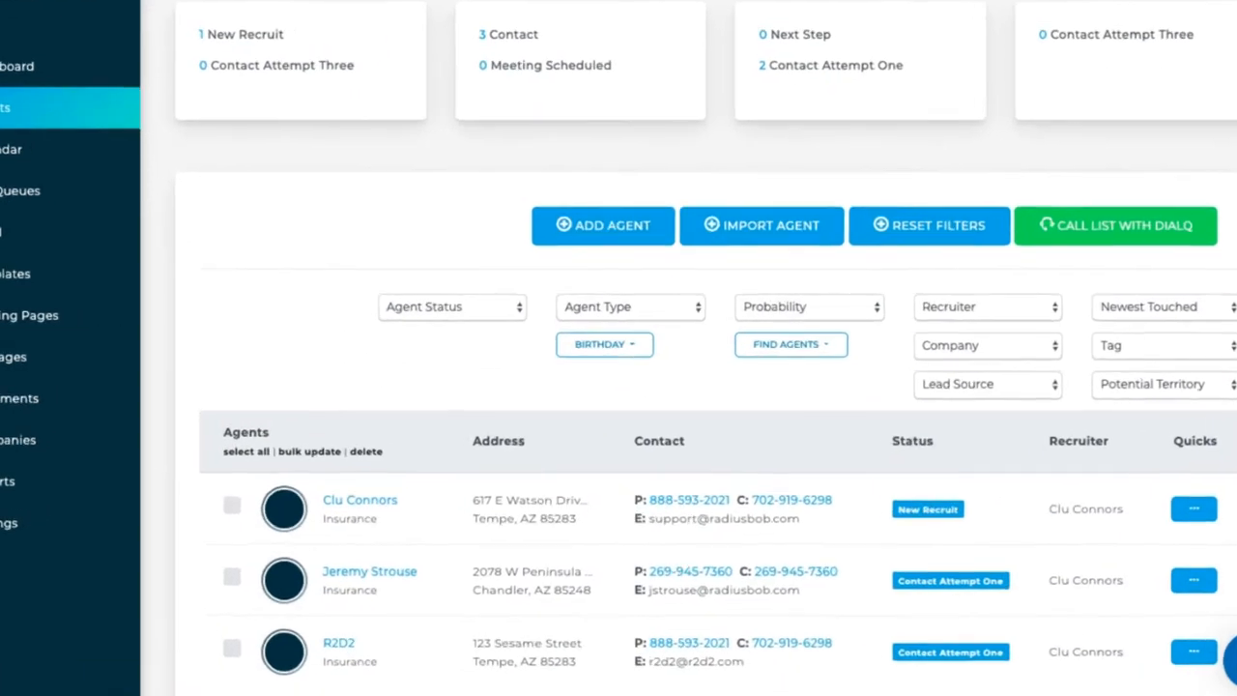
click(453, 306)
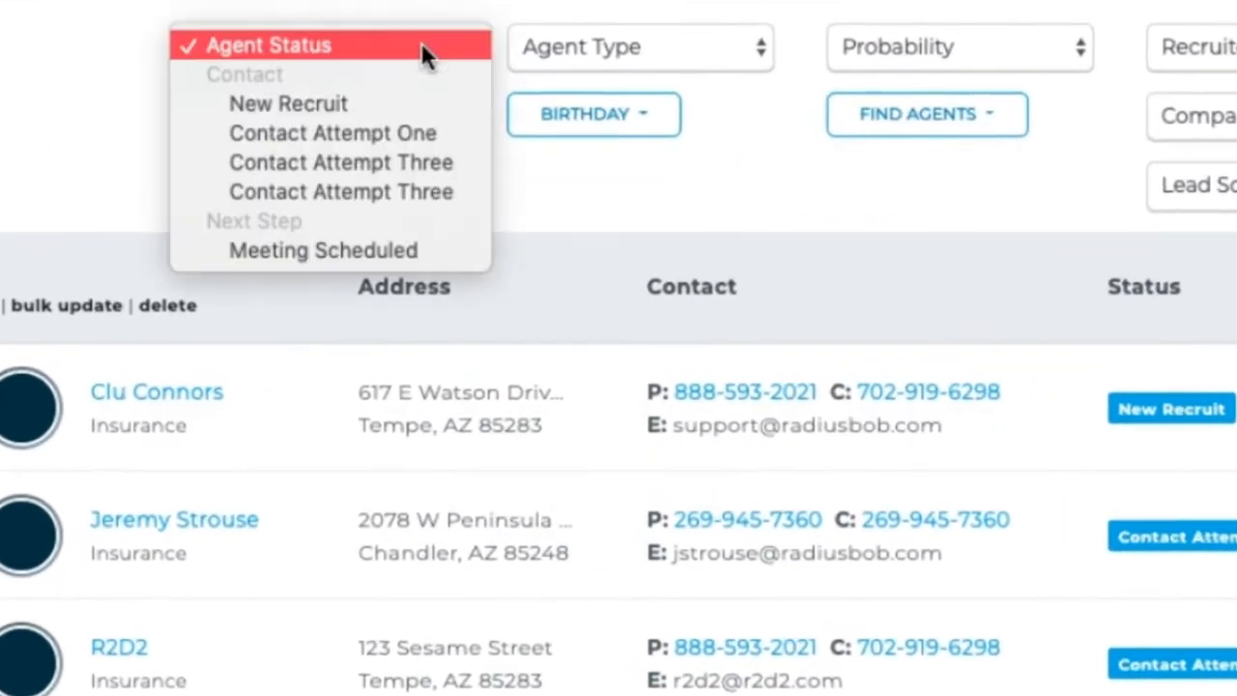
mouse_move(322, 252)
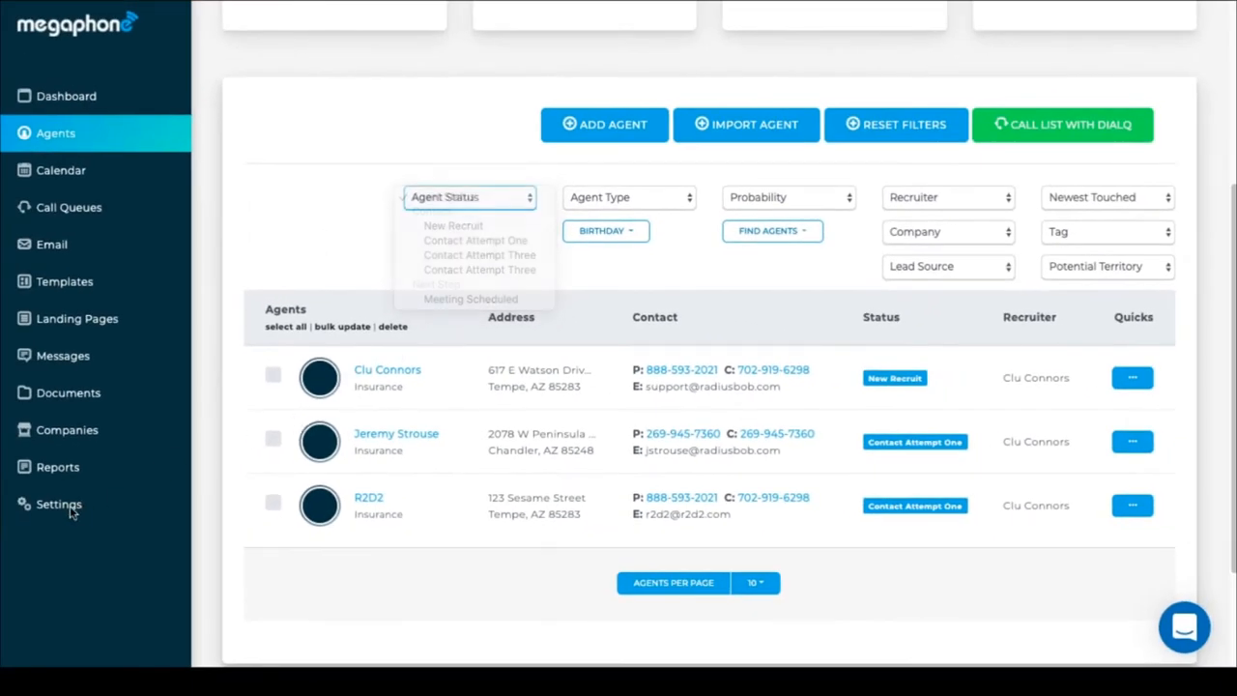
click(58, 503)
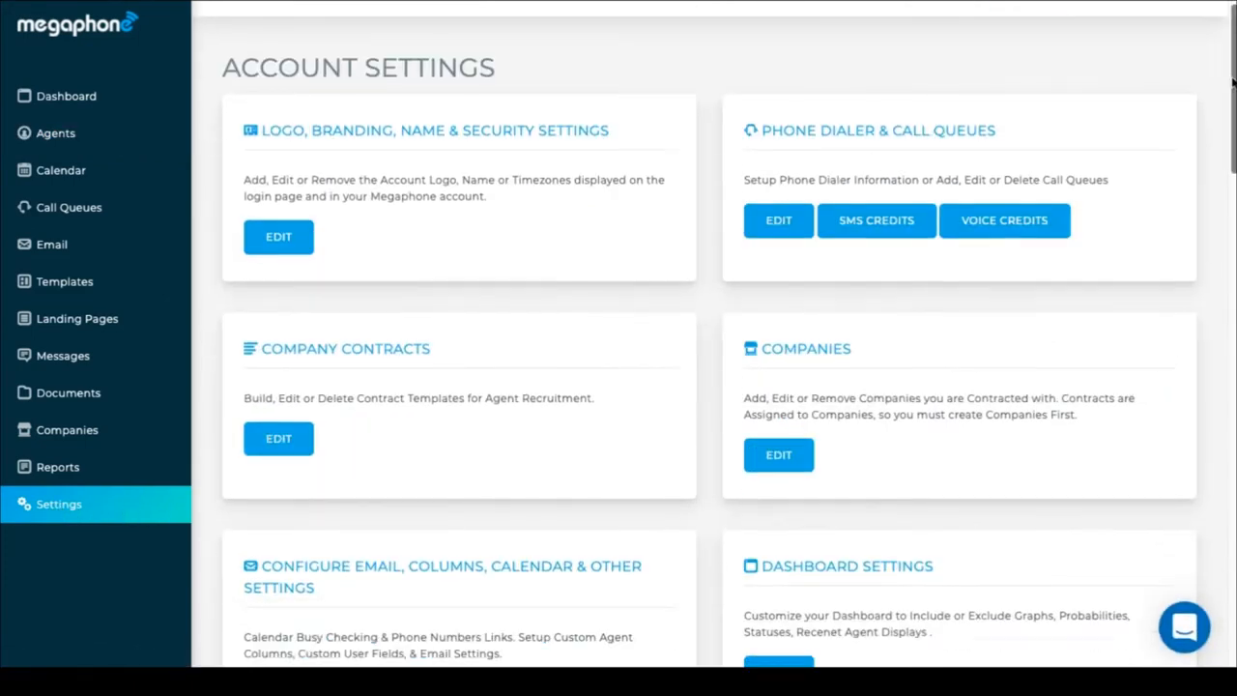
Open Group Status Options for editing from Account Settings
scroll(down, 3)
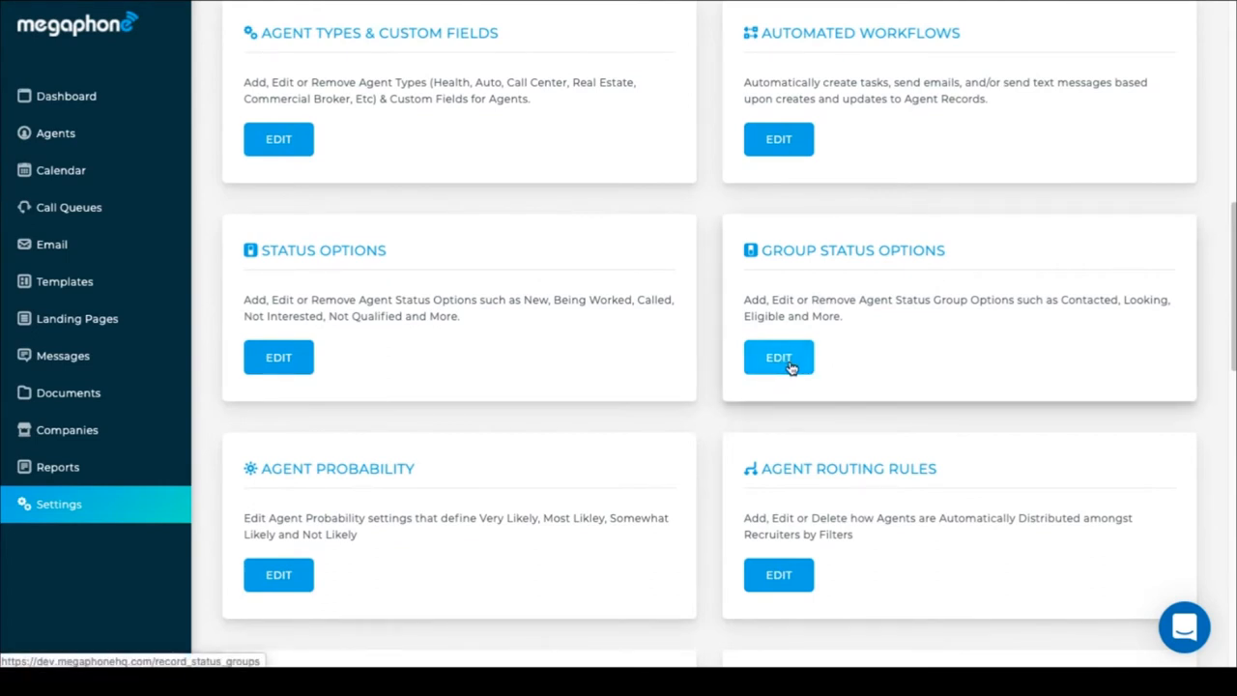
click(777, 356)
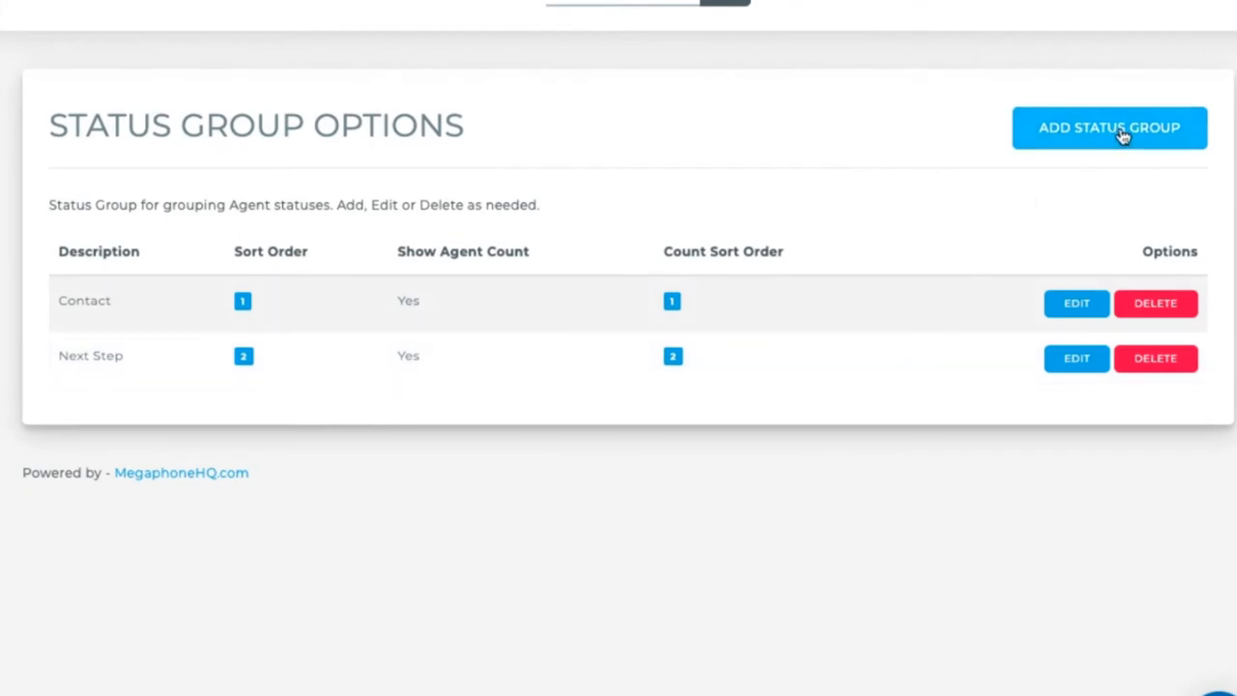
Create an Archive status group with sort order 3 and no agent count
click(1109, 127)
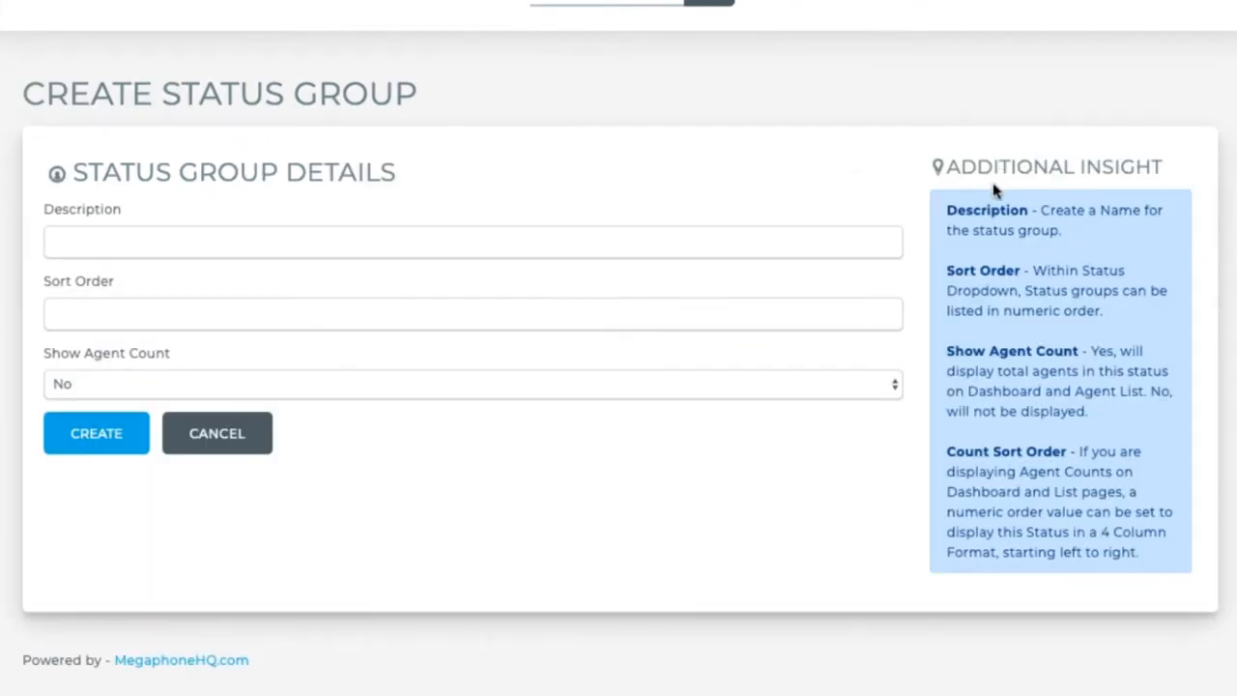
text(Archive)
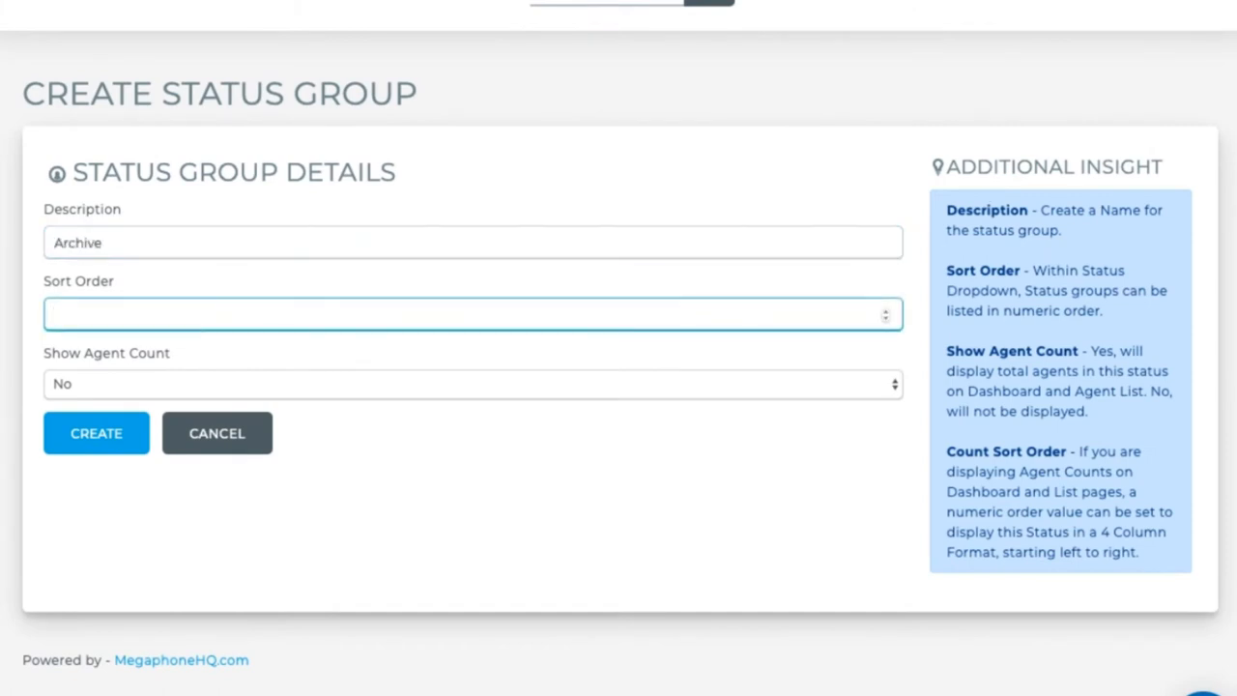
text(3)
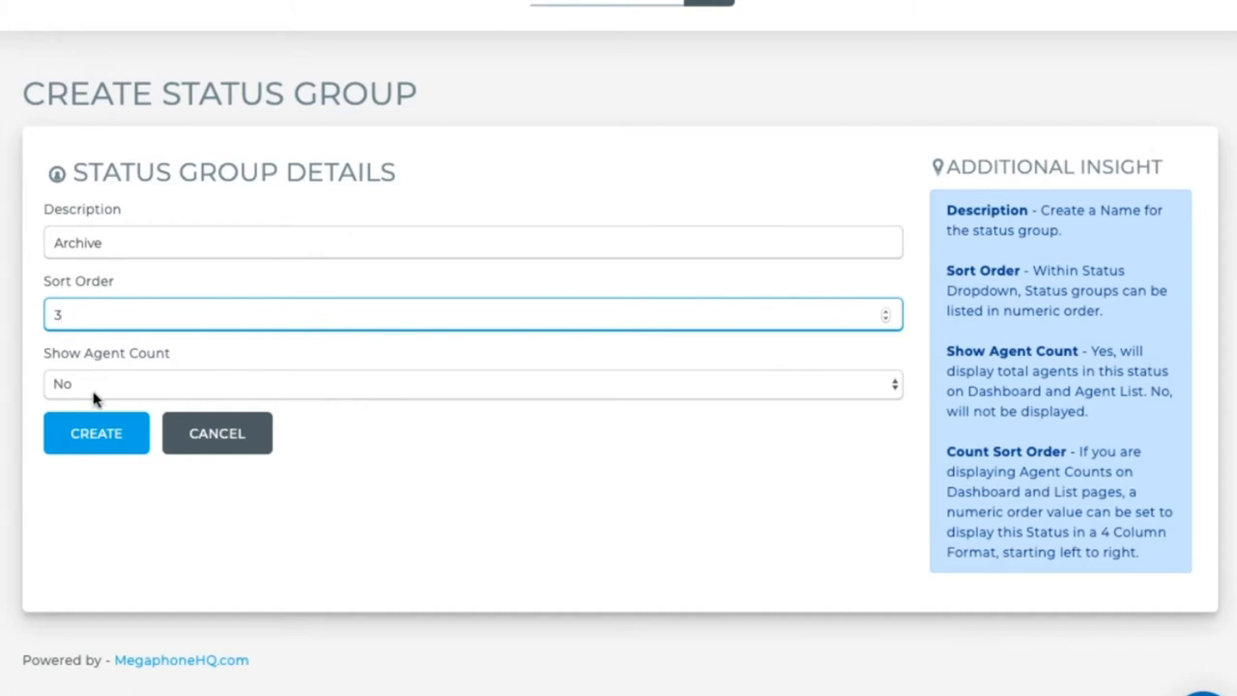
mouse_move(115, 384)
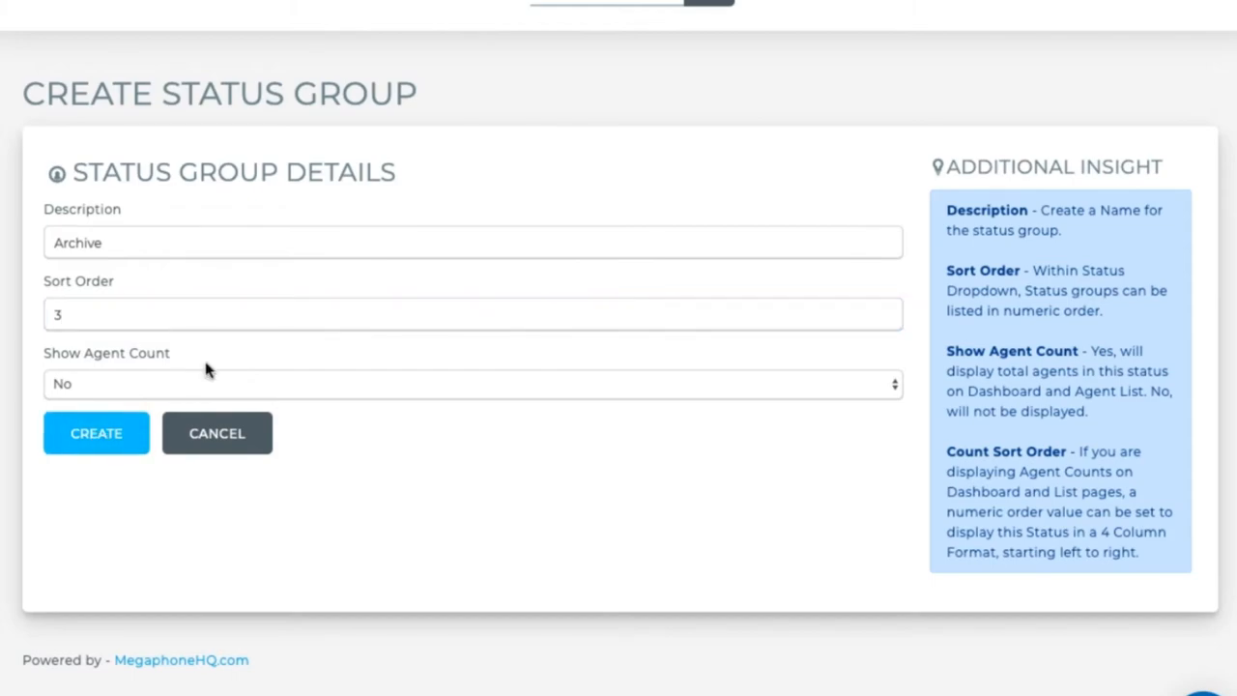
click(97, 433)
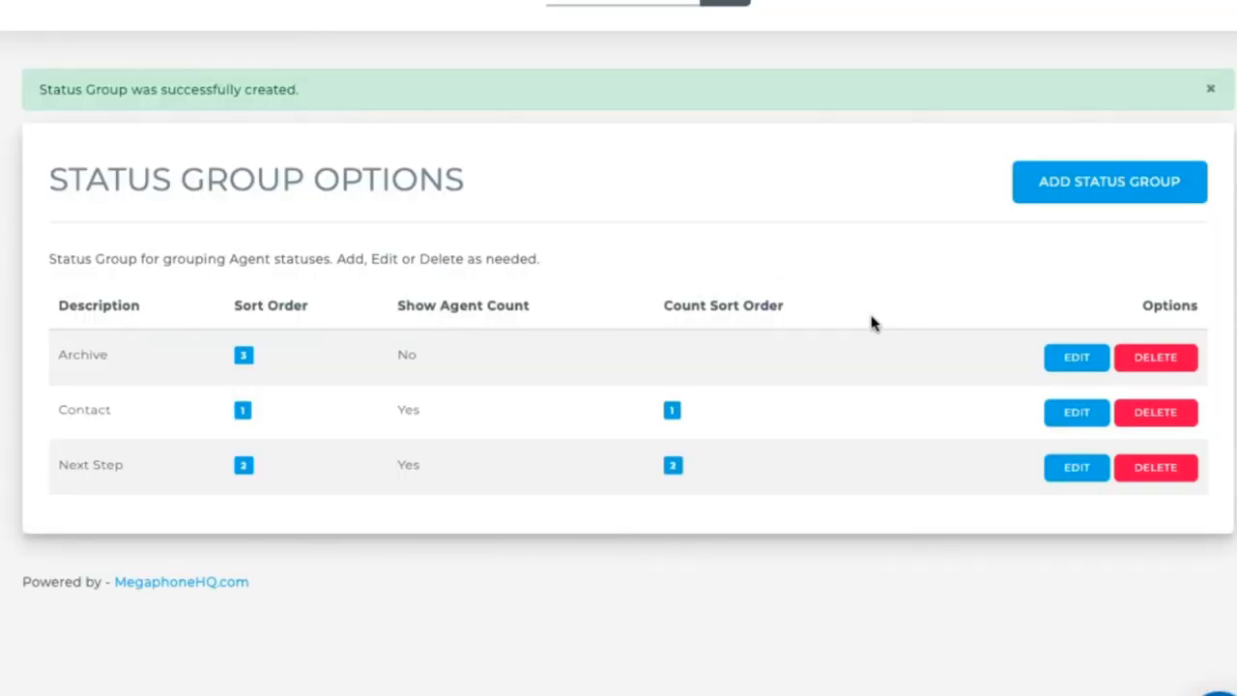
mouse_move(1008, 321)
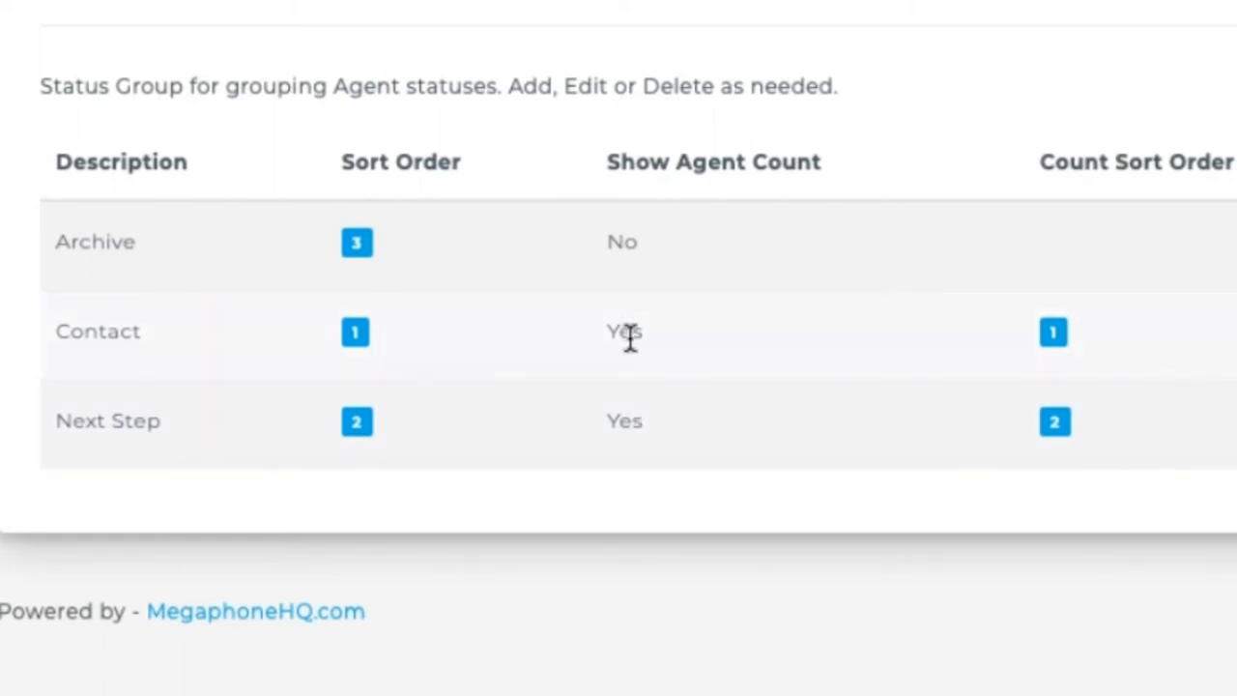
mouse_move(654, 358)
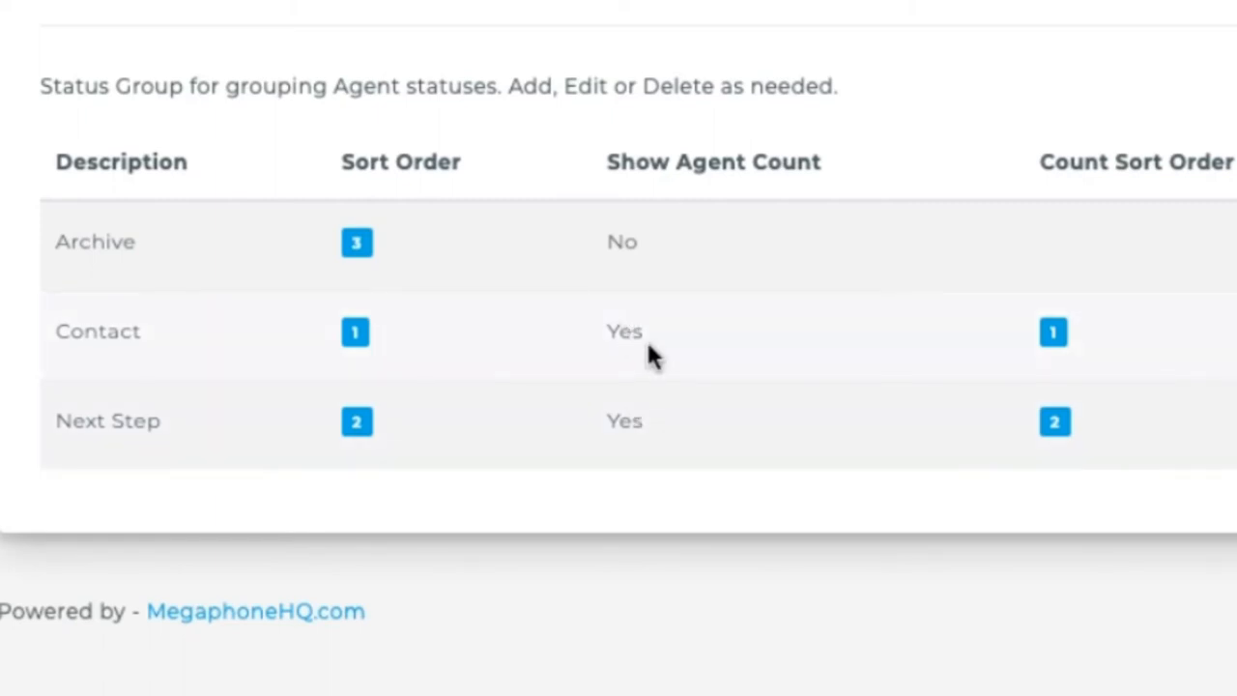
mouse_move(549, 386)
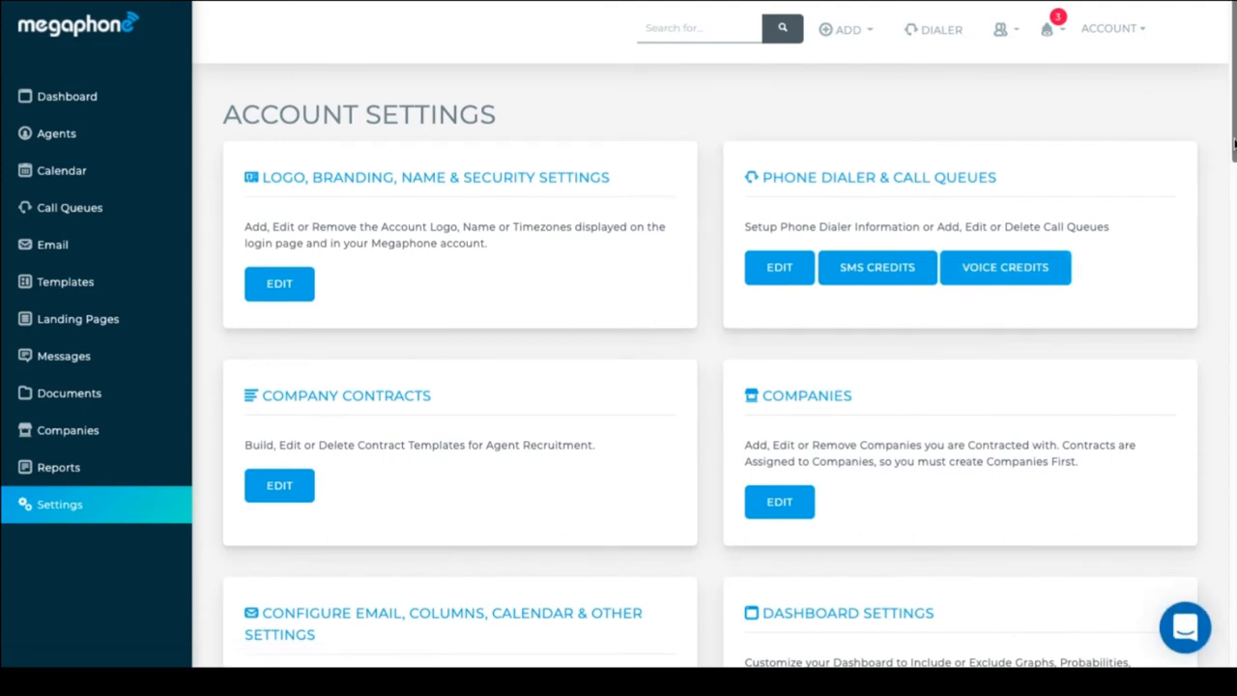
Open the Status Options list and start a new status option
scroll(down, 3)
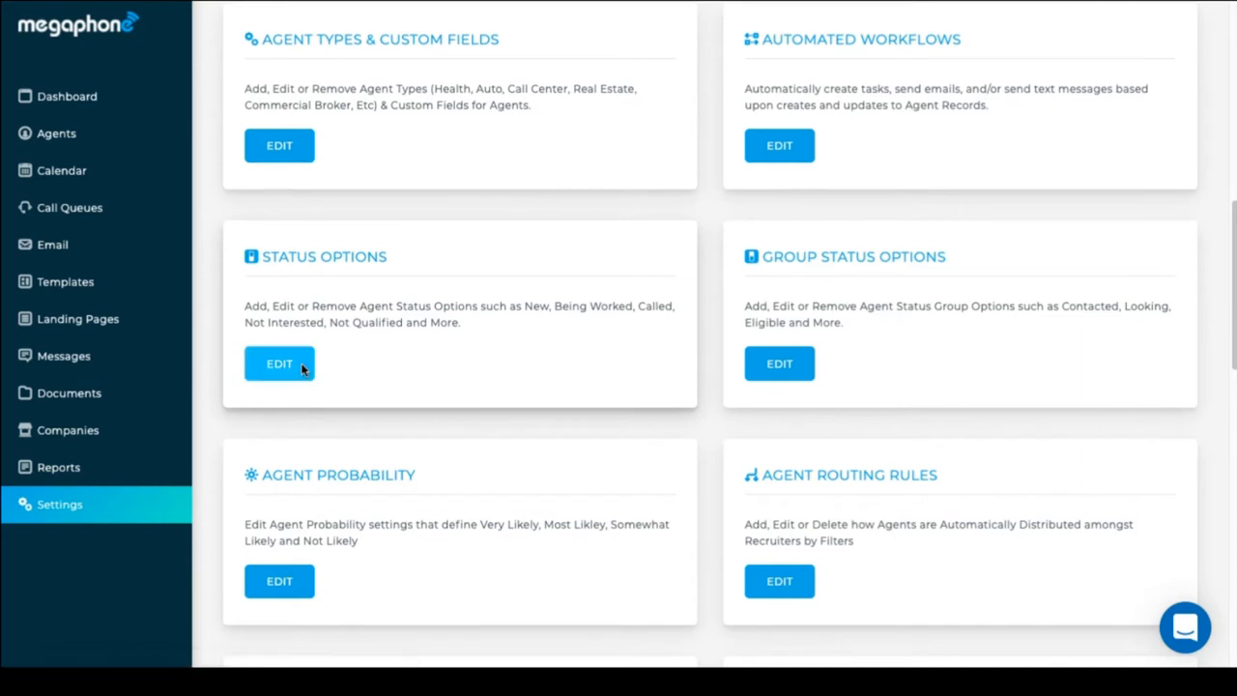
click(278, 363)
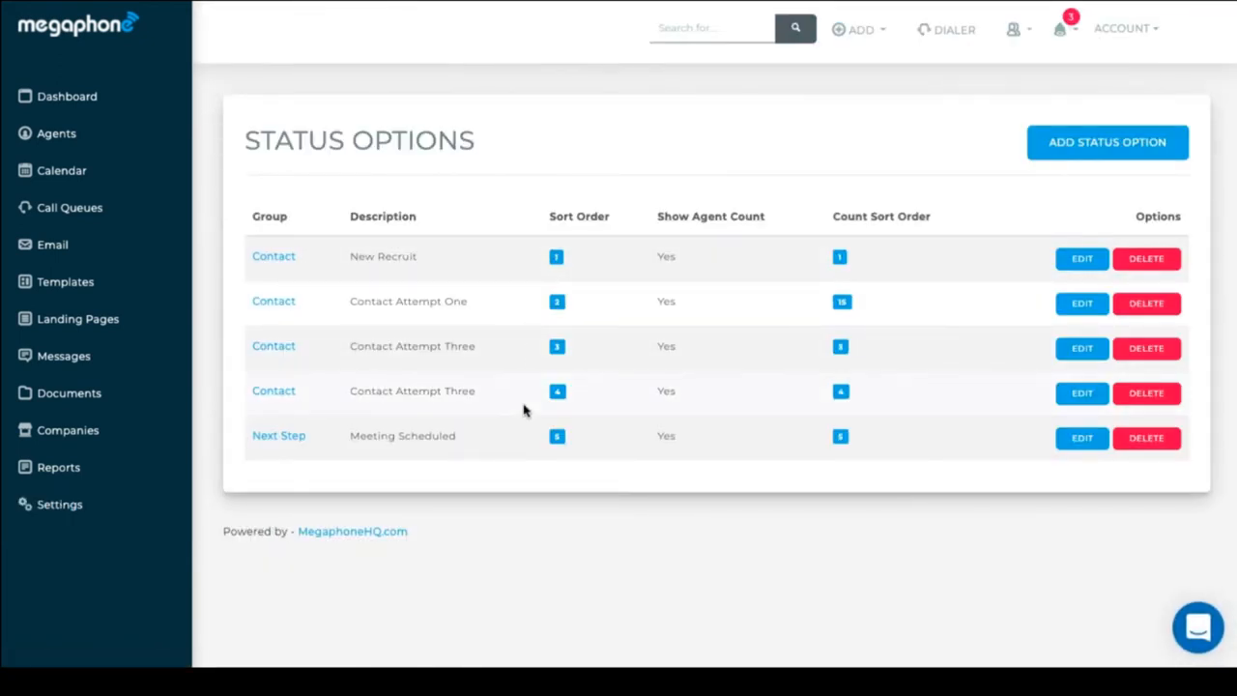
mouse_move(1054, 294)
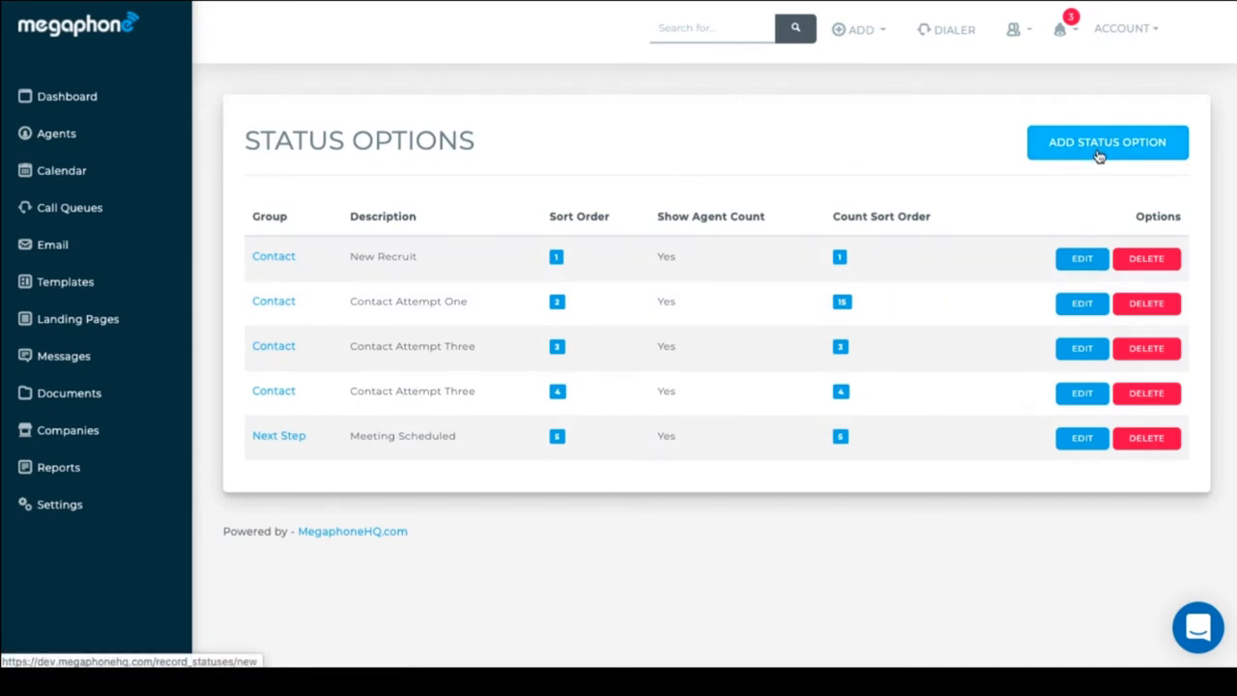
click(1106, 143)
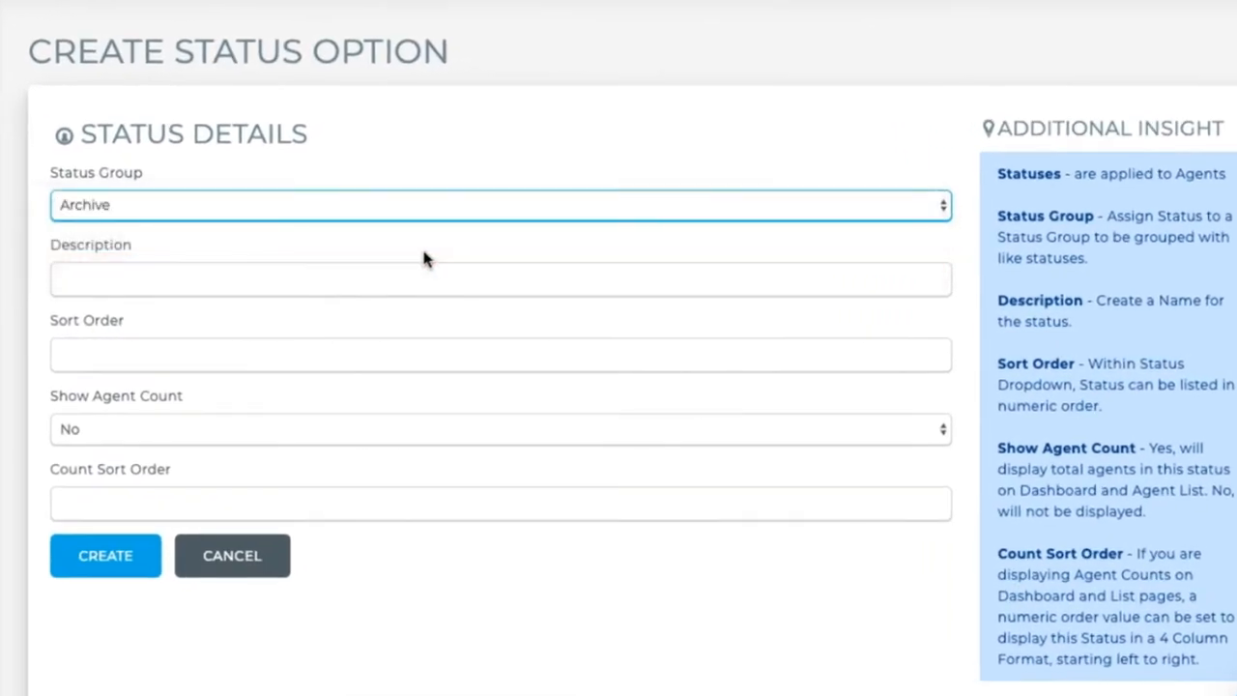
Create a Not Interested status in the Archive group with sort order 1
click(500, 278)
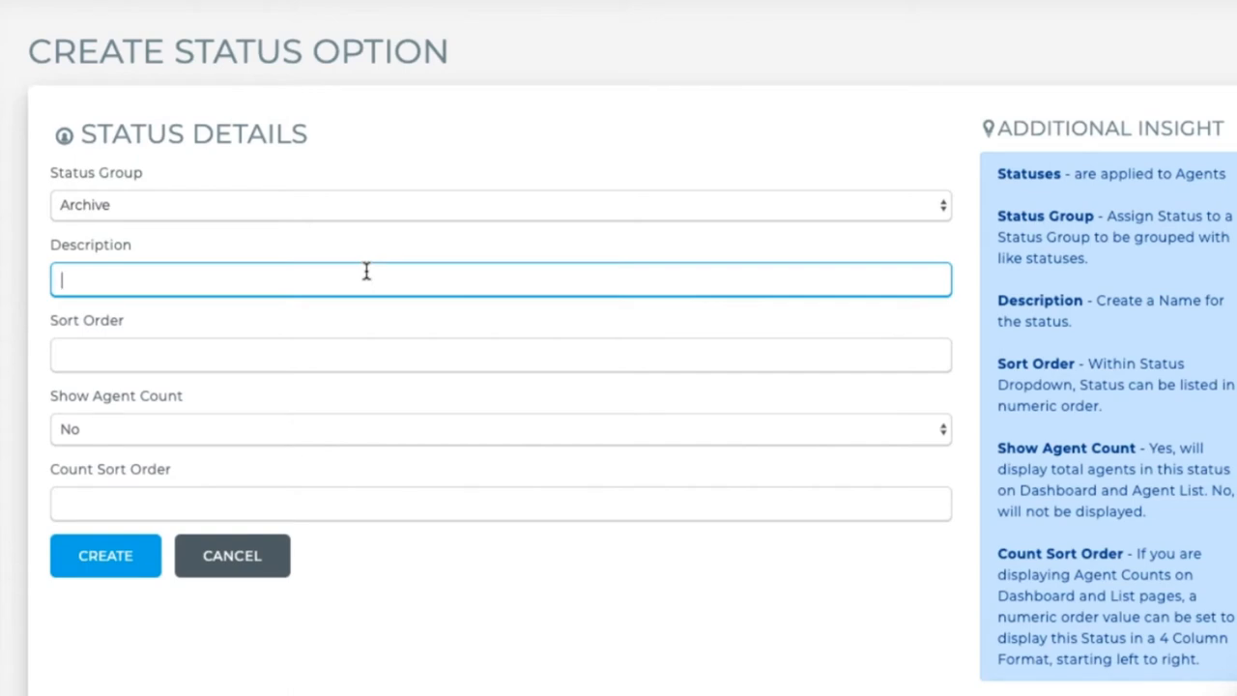
text(Not Interese)
click(501, 353)
text(1)
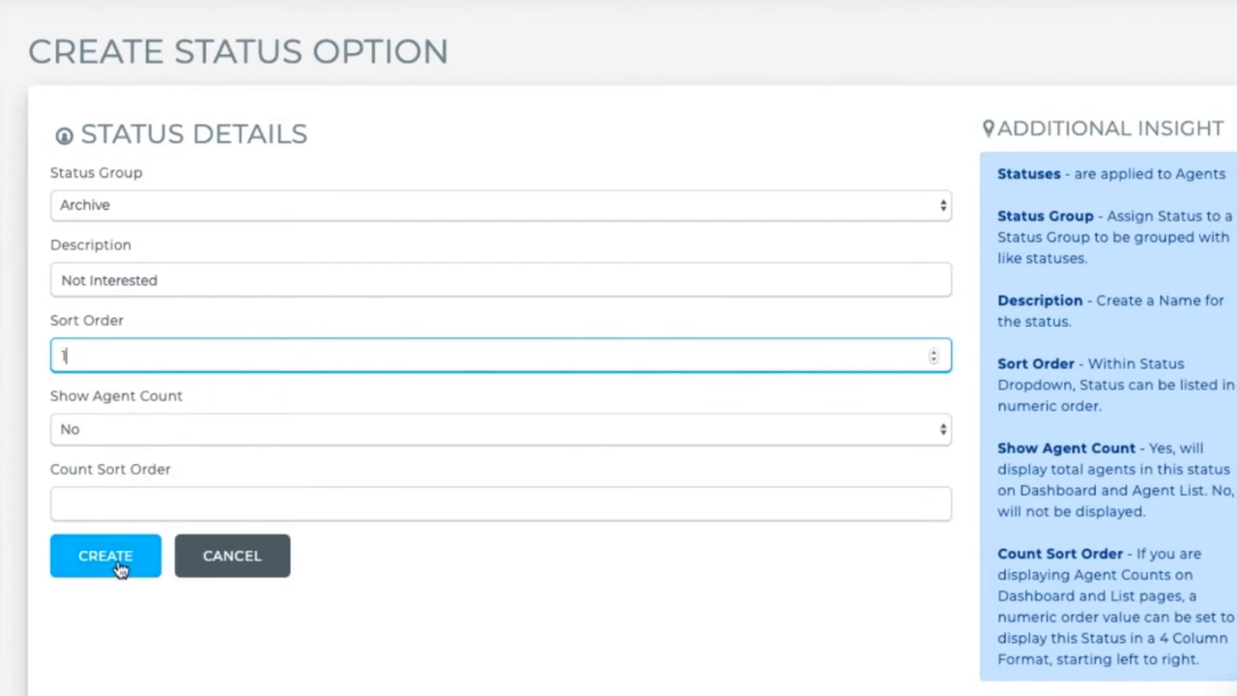
click(104, 555)
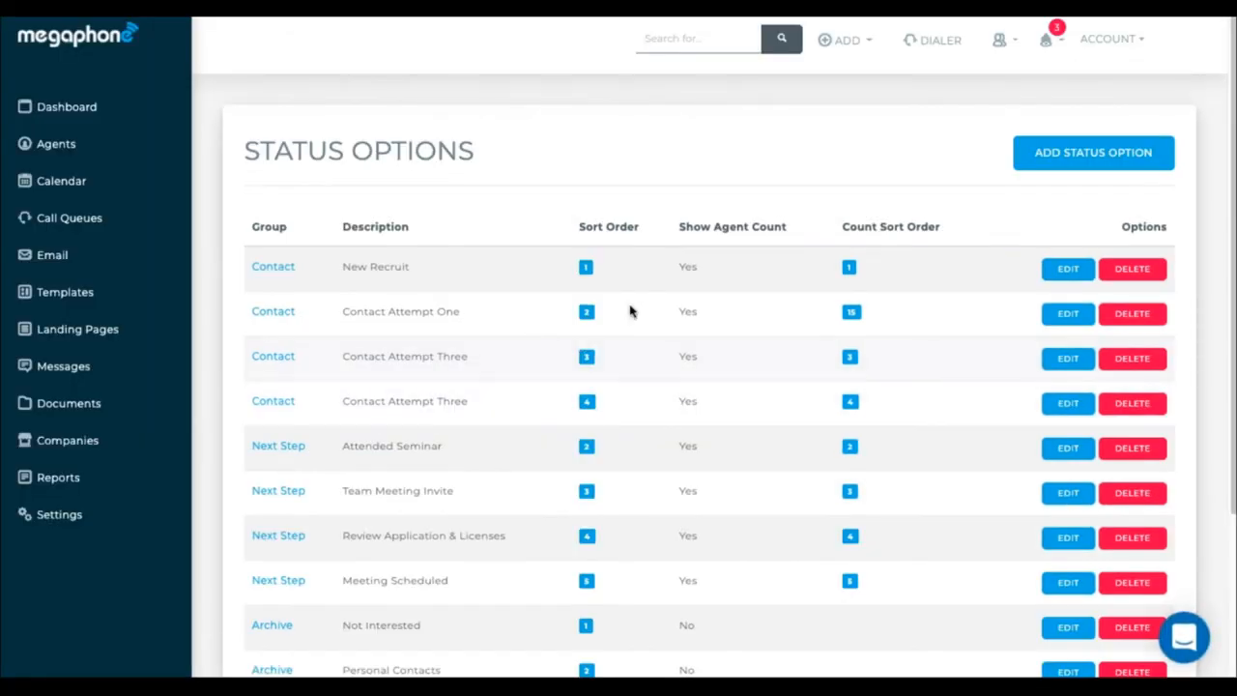
mouse_move(1067, 268)
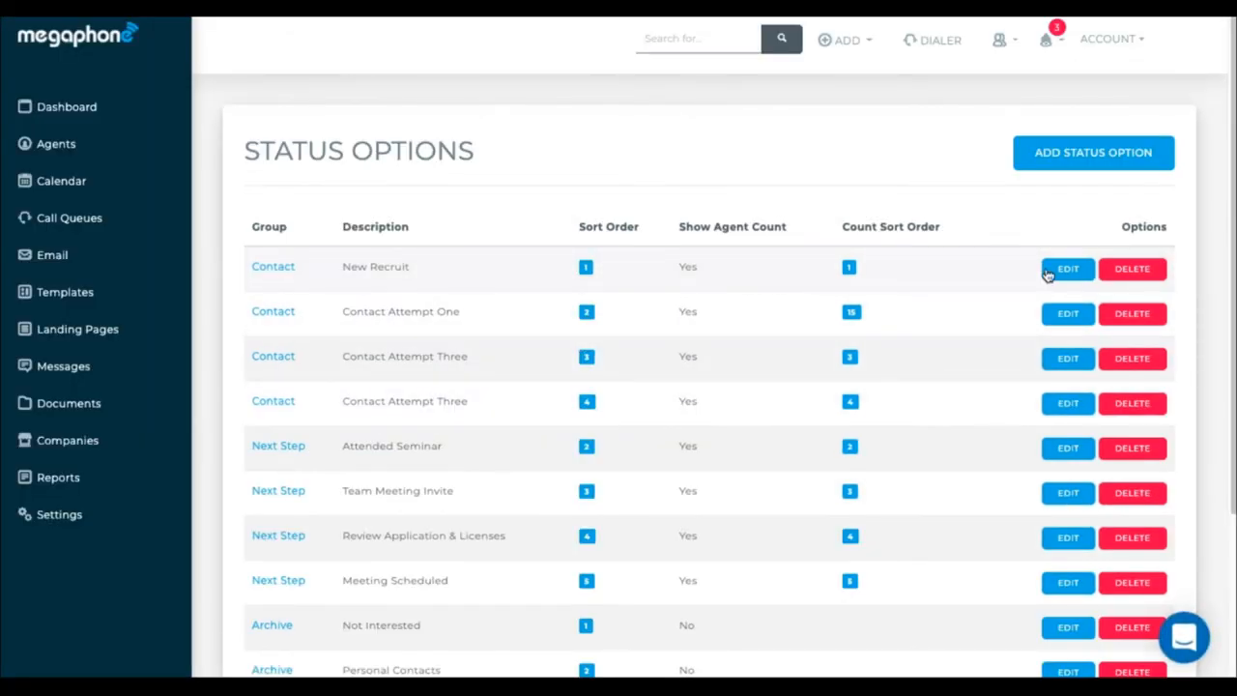
Edit the New Recruit status sort order to 0 and save the status option
click(1066, 269)
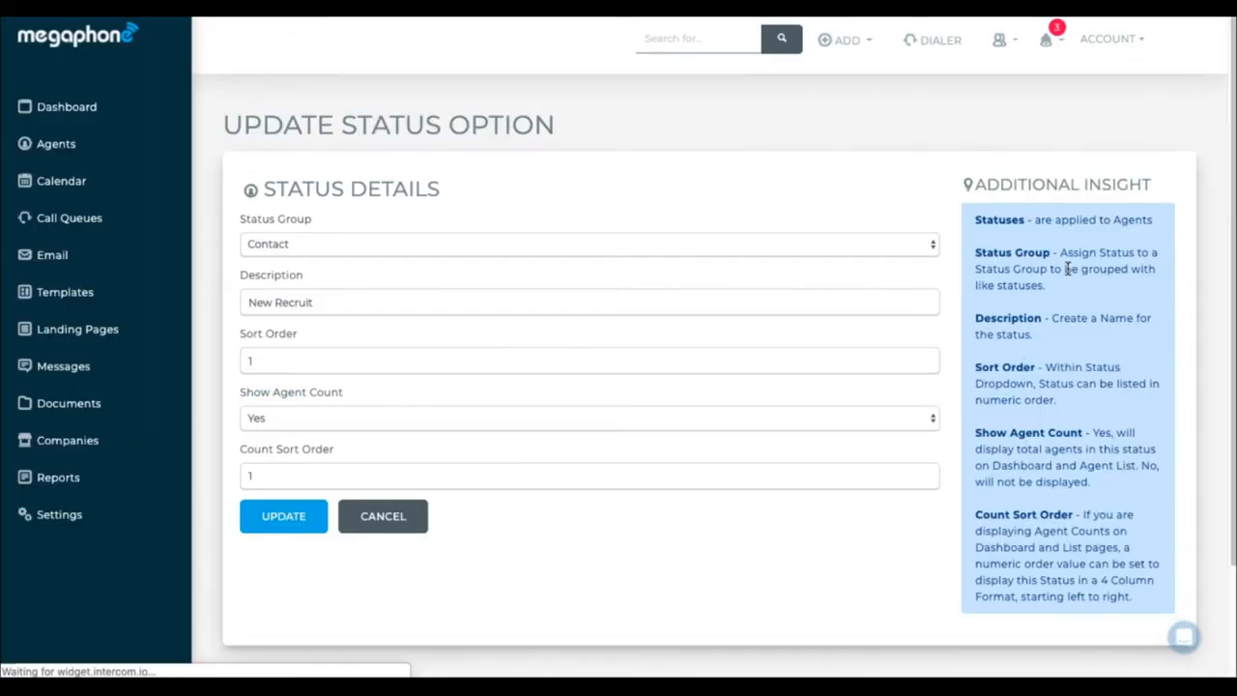
click(588, 361)
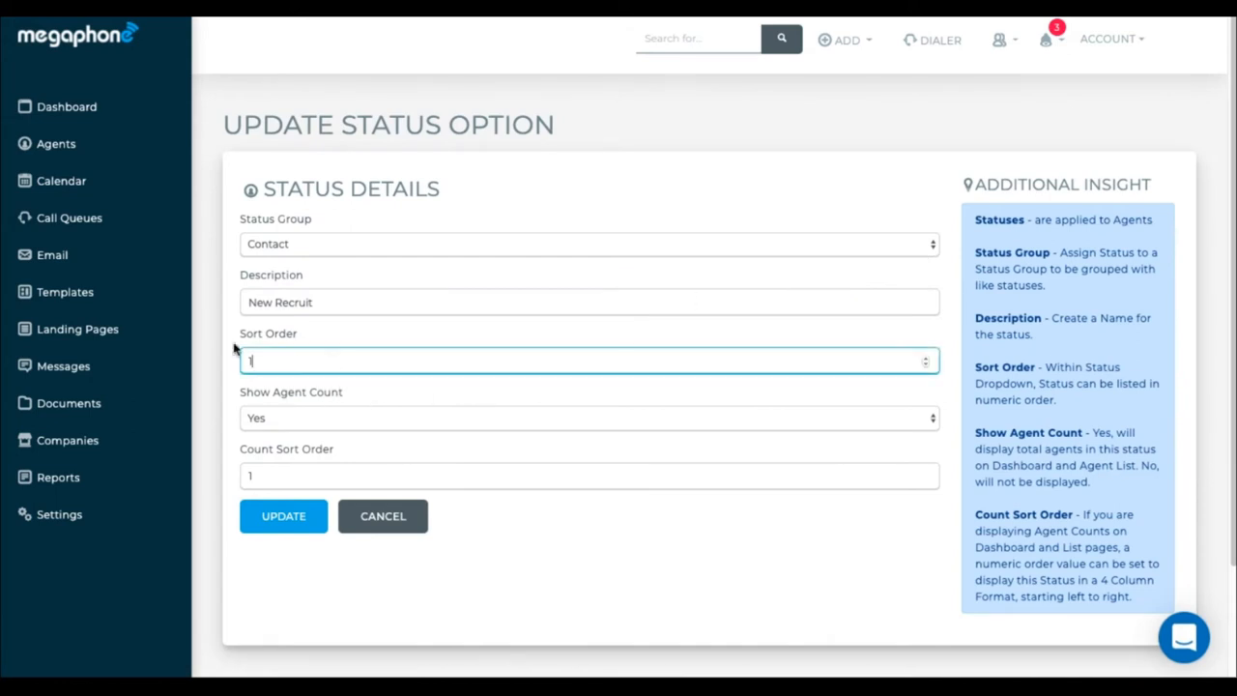
text(0)
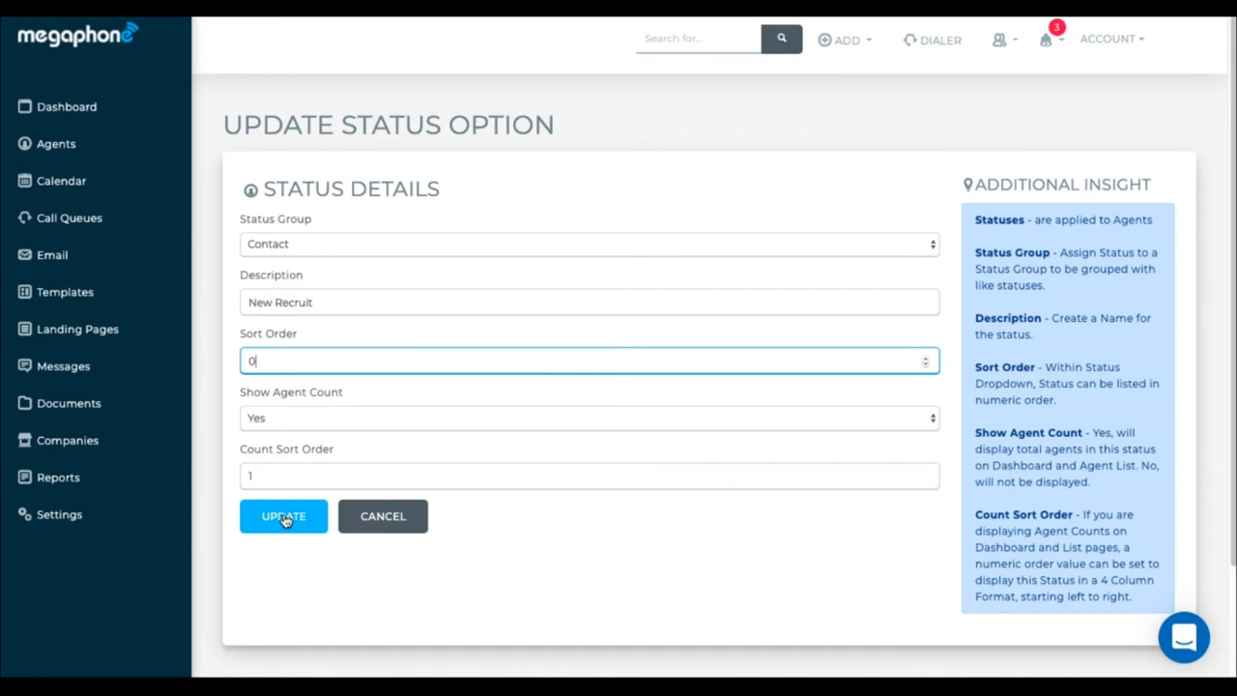
click(282, 514)
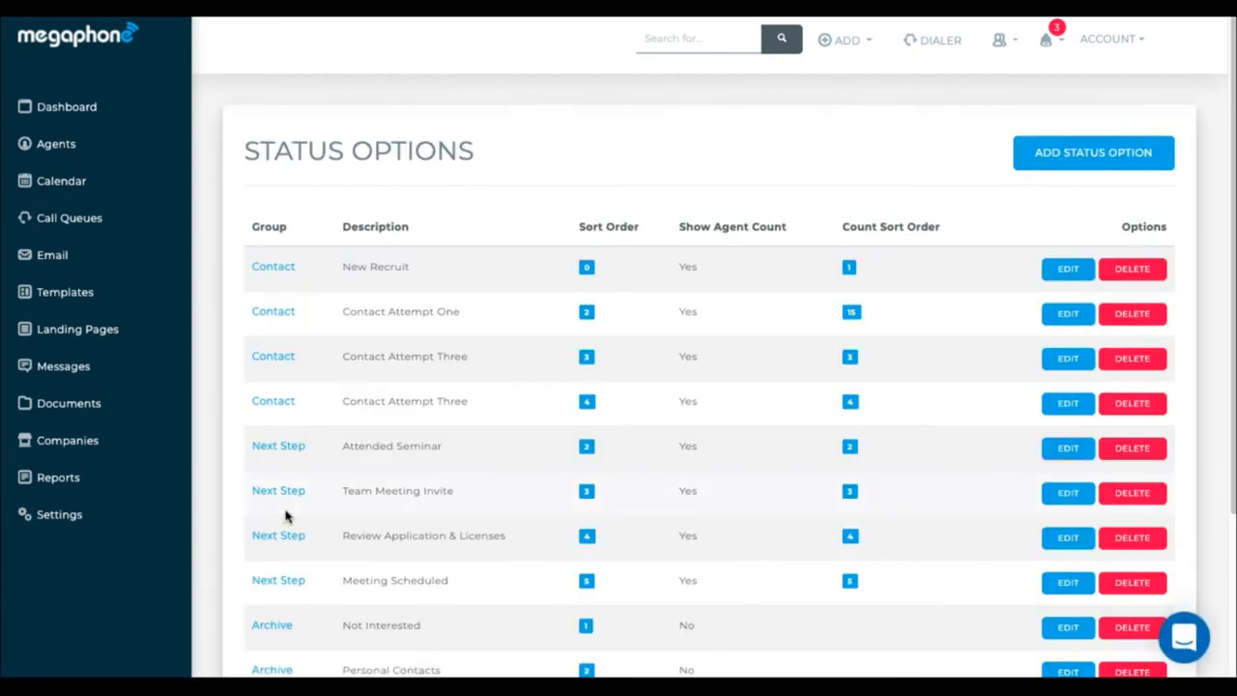
mouse_move(551, 375)
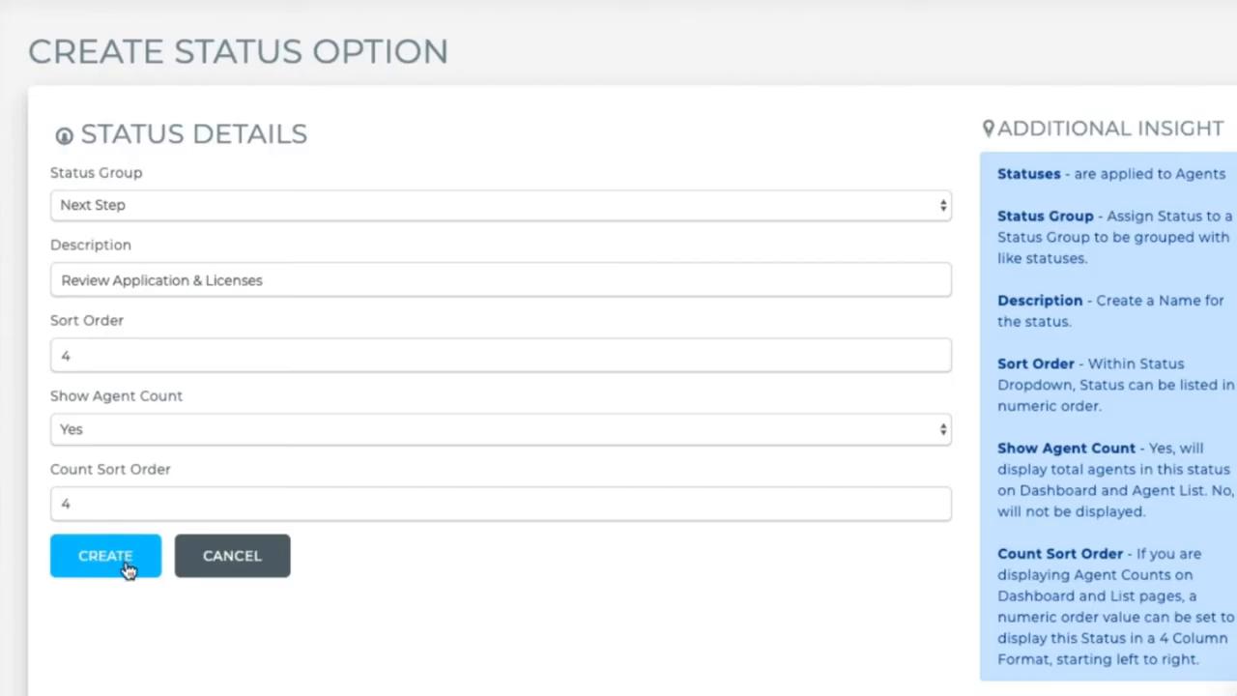
click(105, 555)
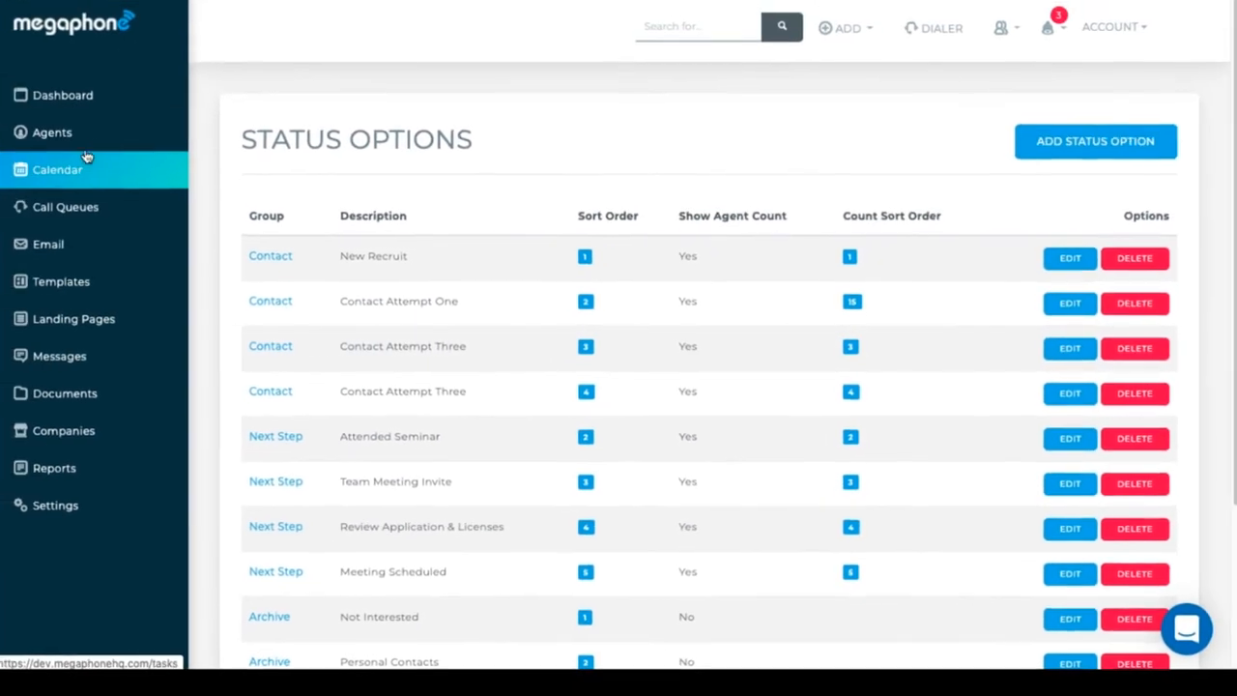
Return to Agents and view the Agent Status filter's Contact, Next Step and Archive groups
click(52, 131)
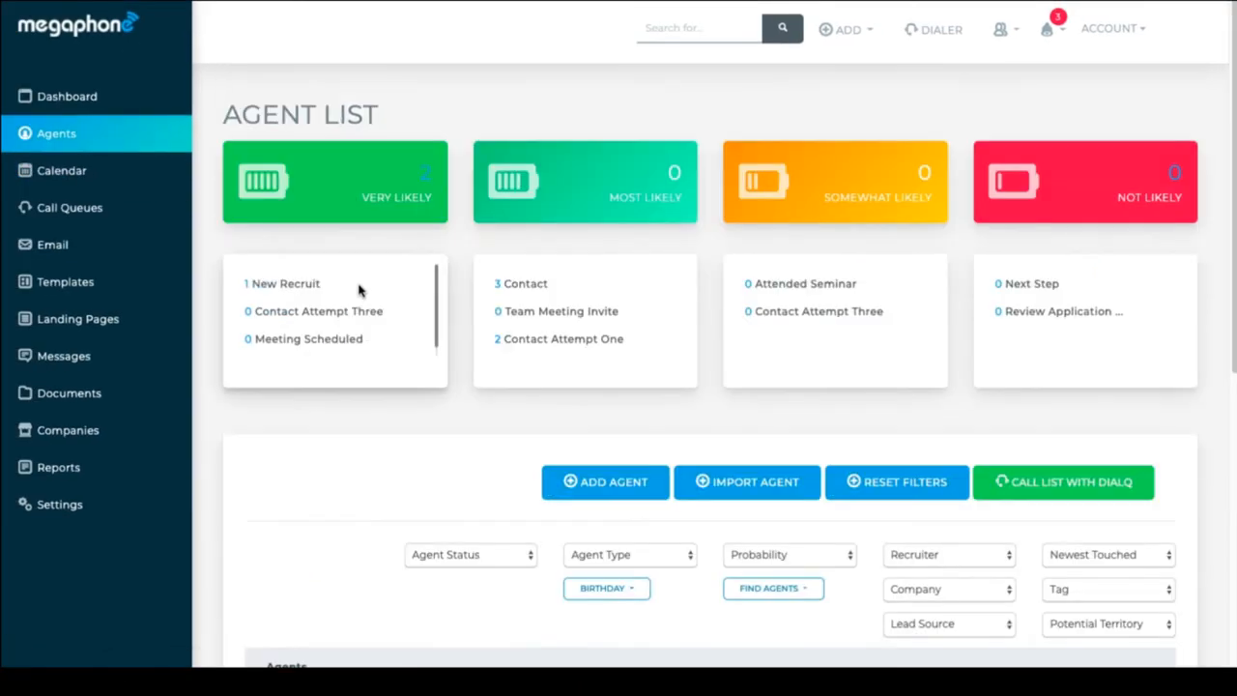
scroll(down, 3)
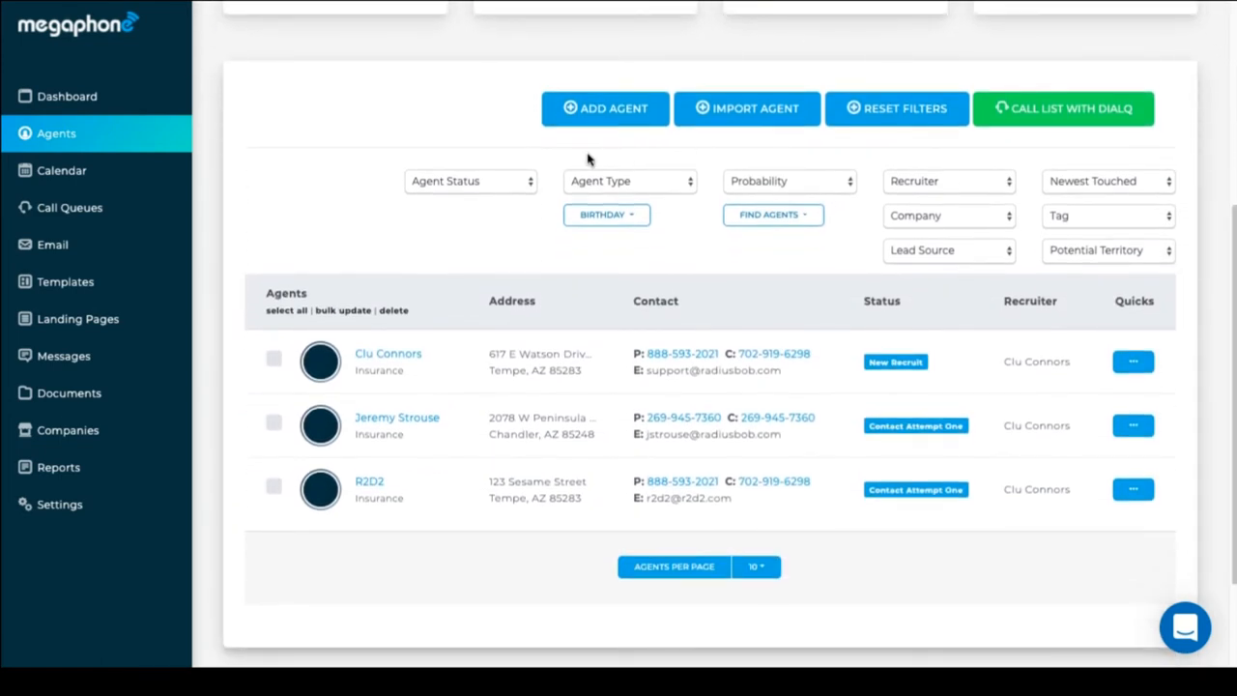
click(472, 182)
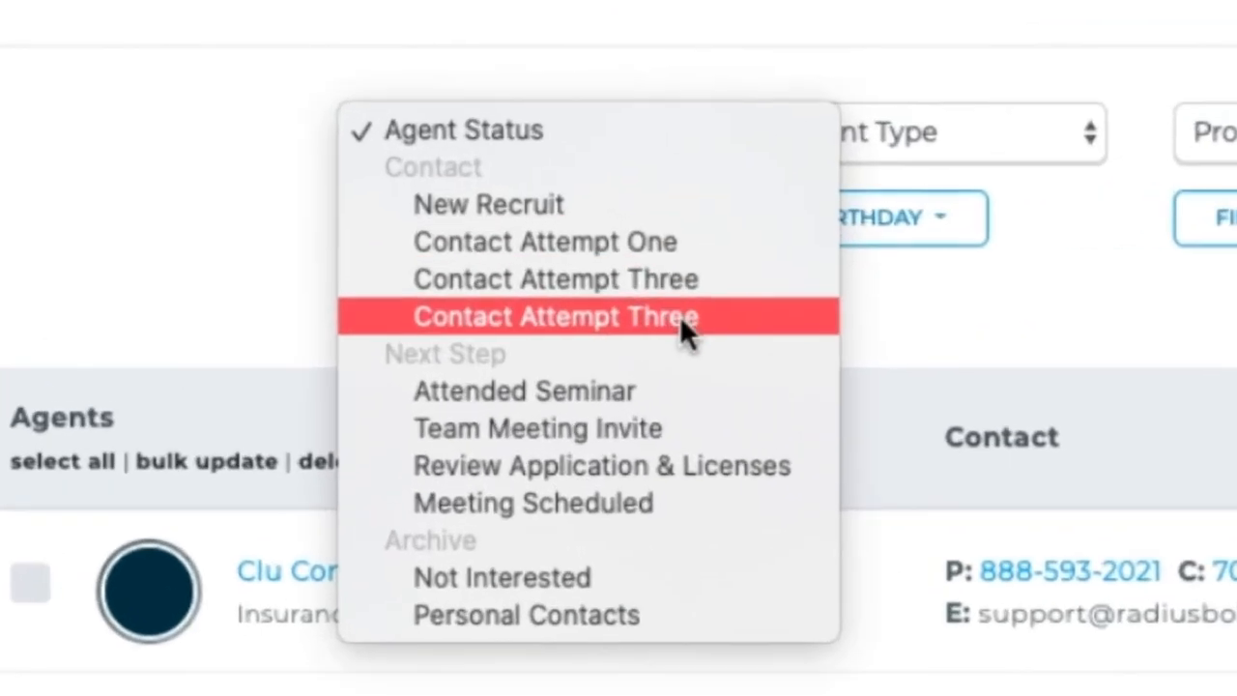
mouse_move(676, 429)
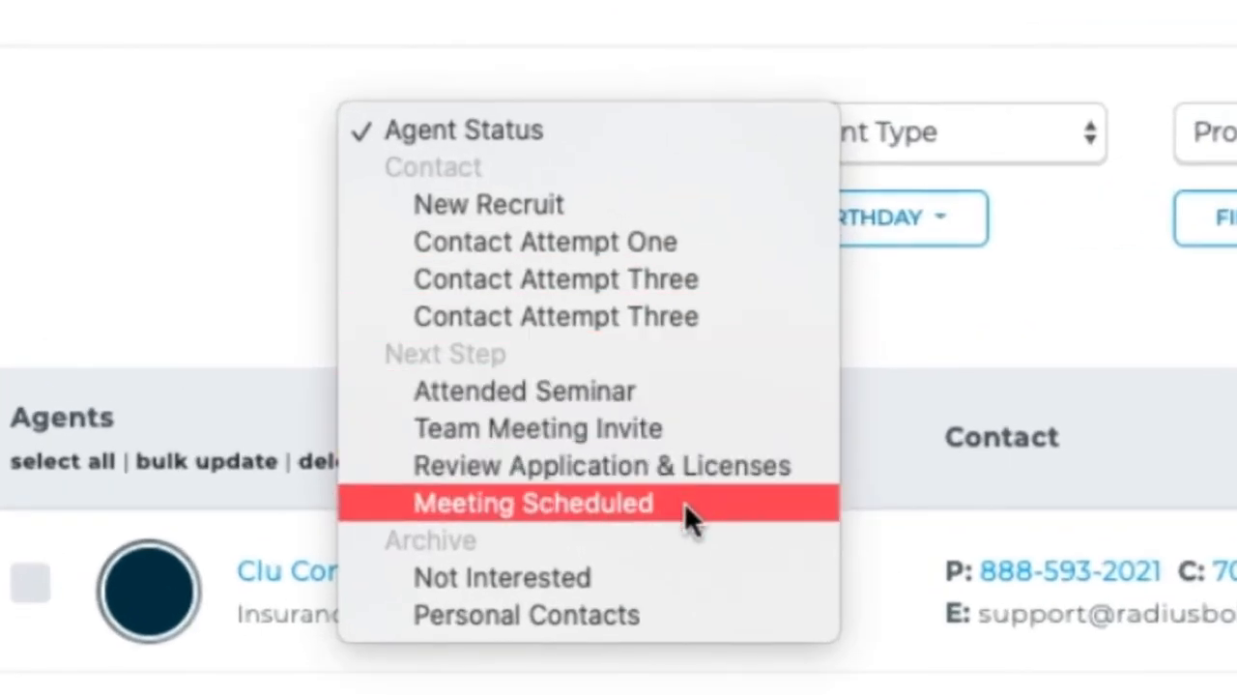
mouse_move(692, 622)
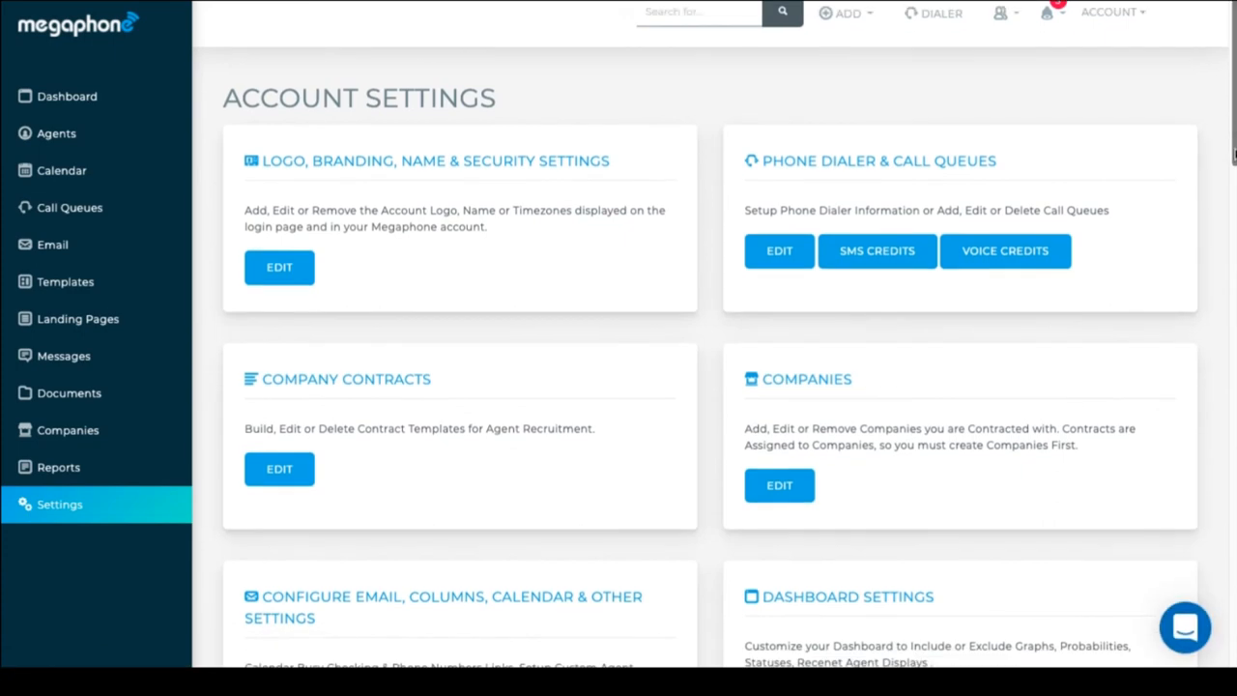
Open Contract Status Options listing Sent, Waiting Approval, Submitted and Denied
scroll(down, 3)
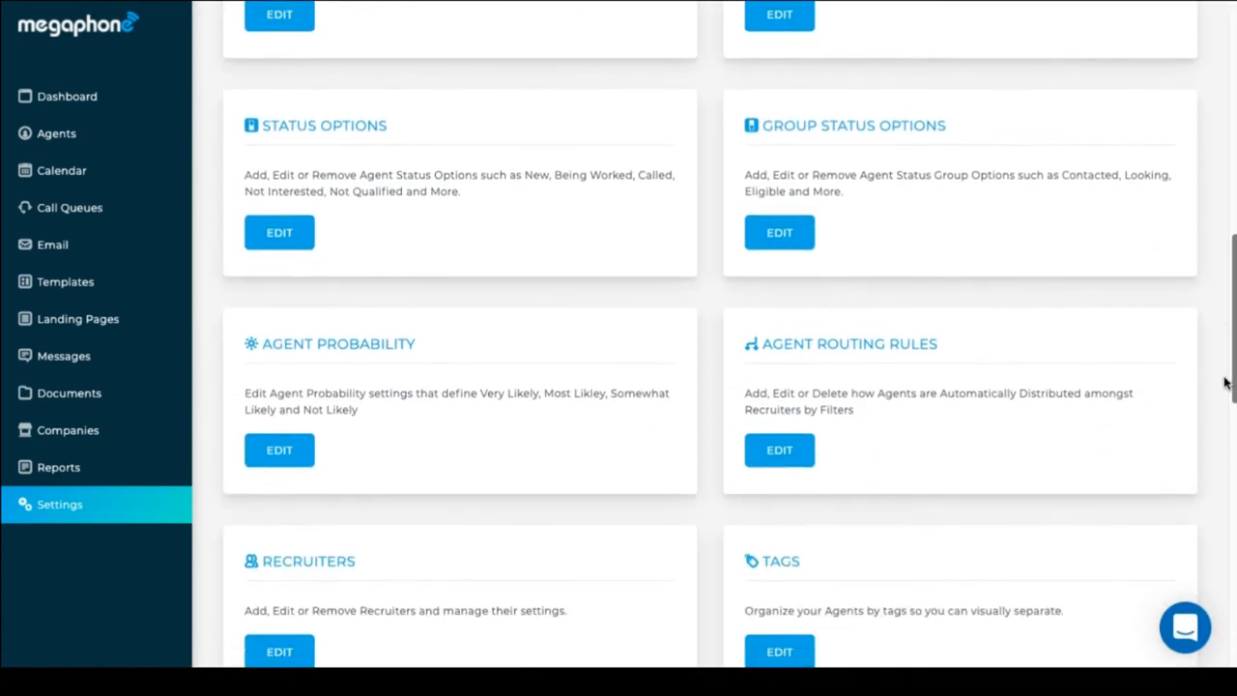
scroll(down, 3)
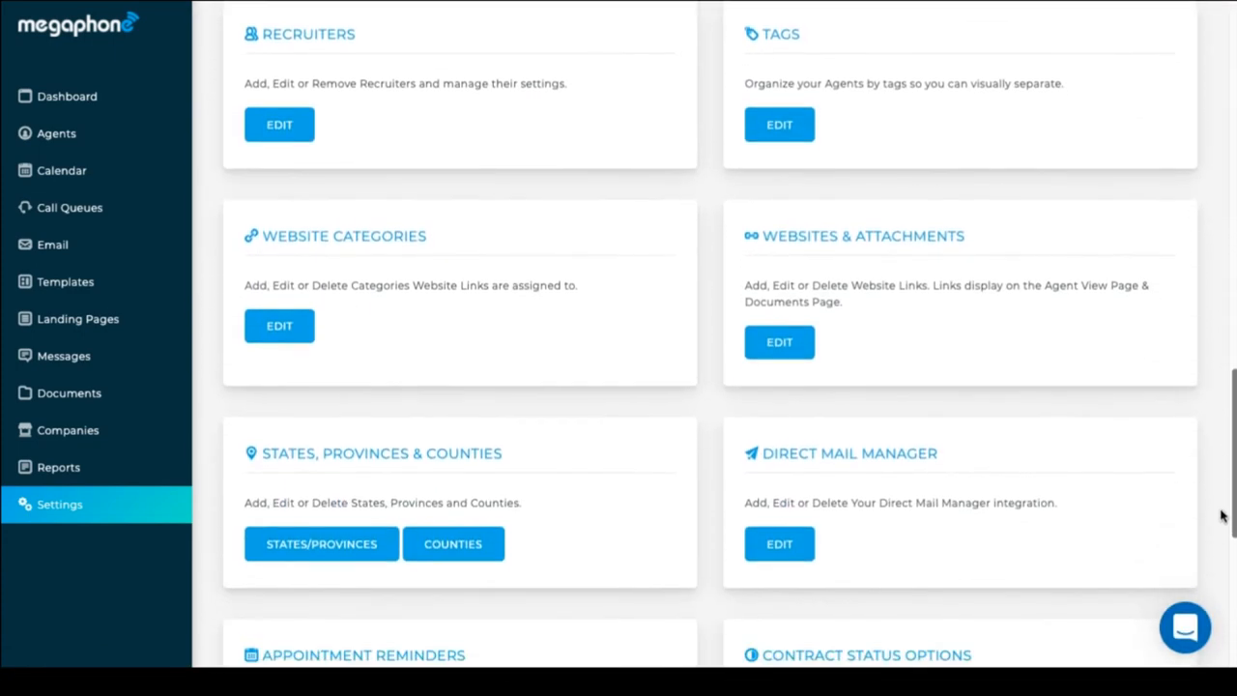
scroll(down, 3)
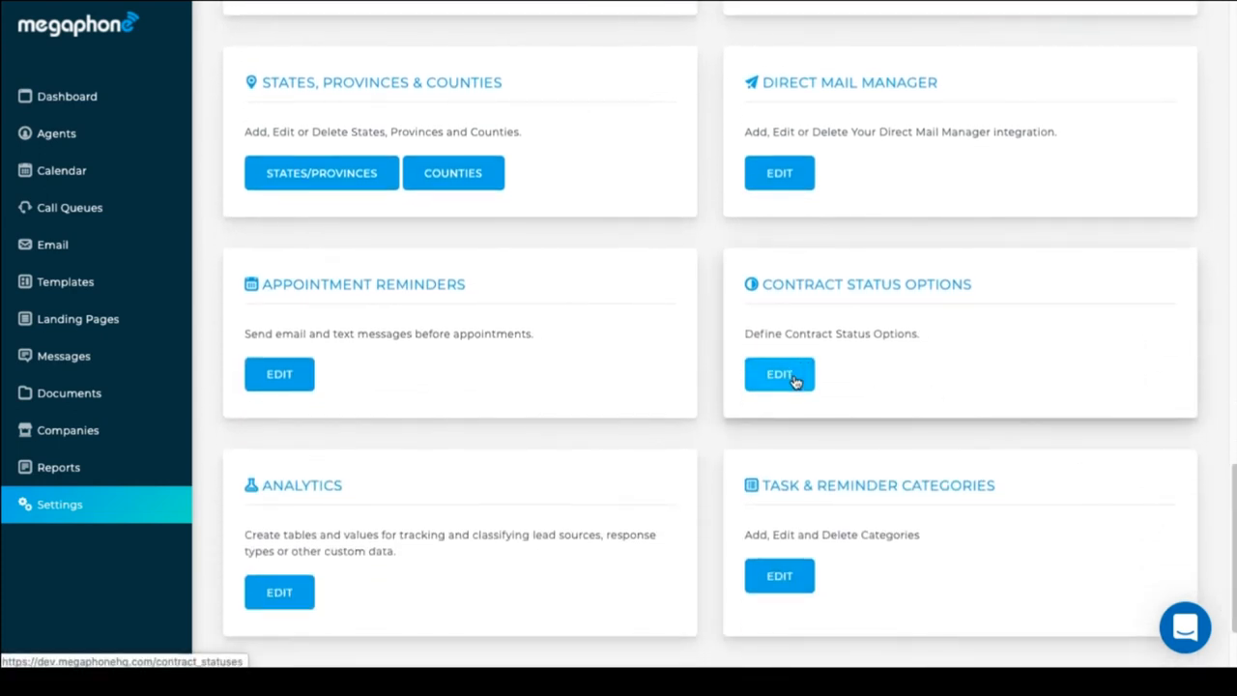
click(779, 375)
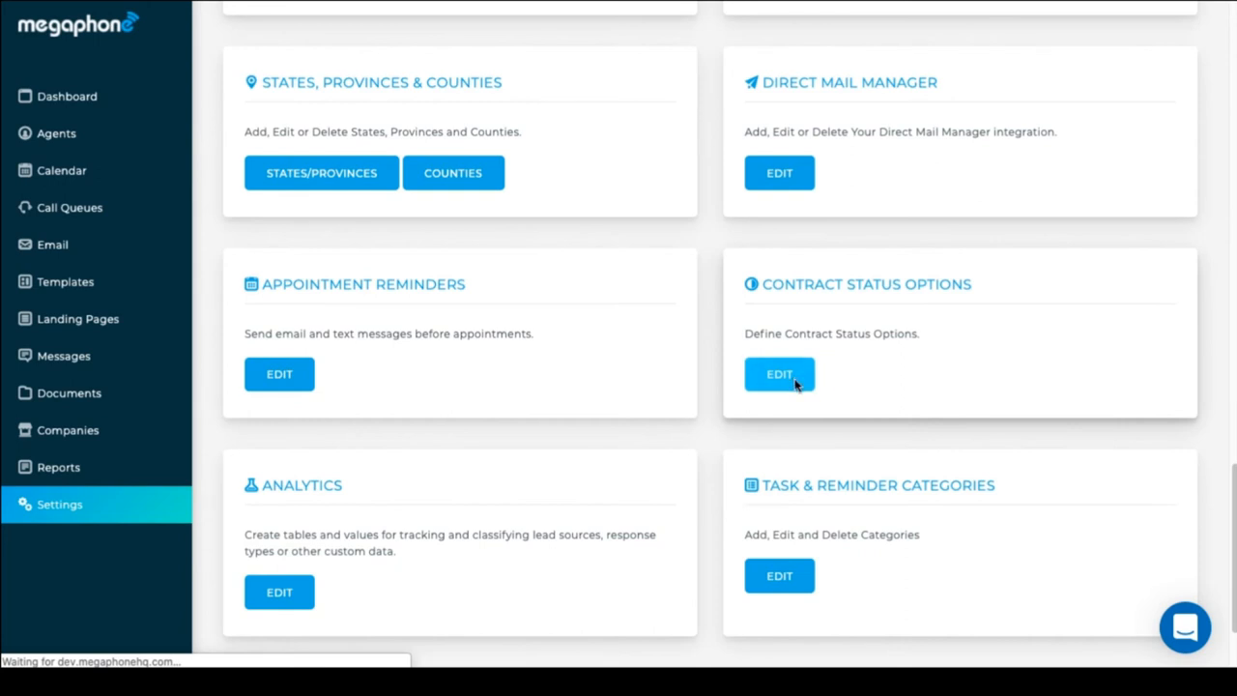
click(778, 375)
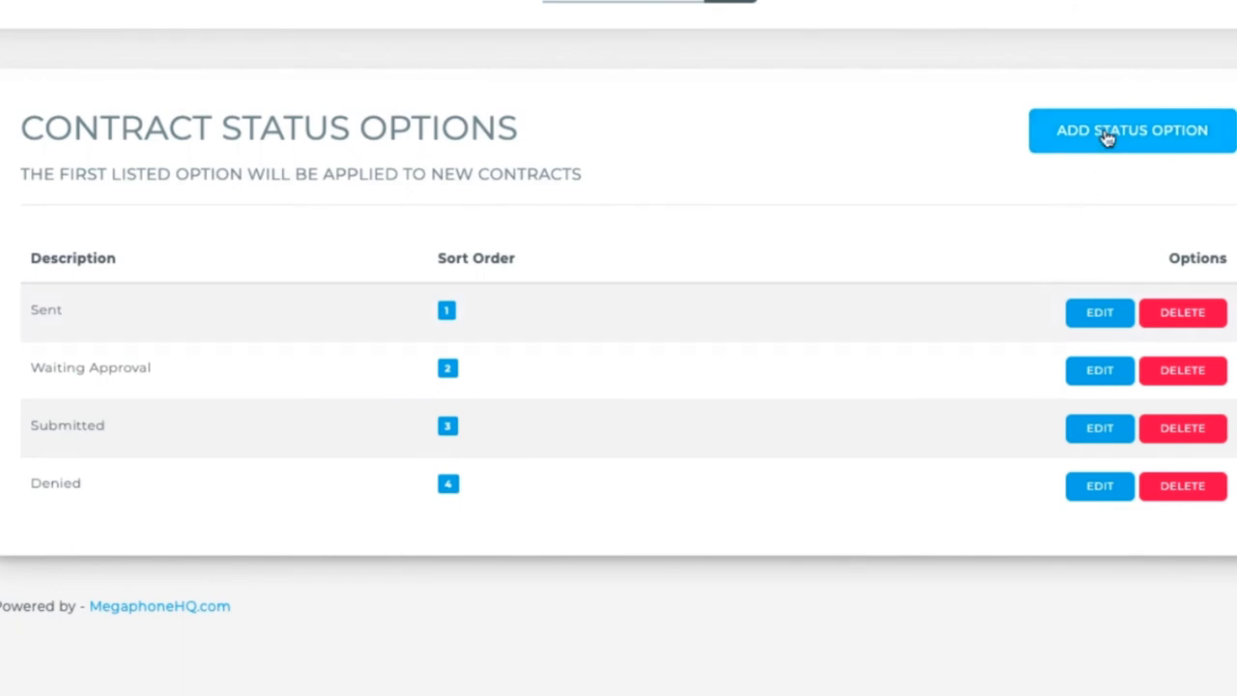
Create an Approved contract status with sort order 6
click(1130, 132)
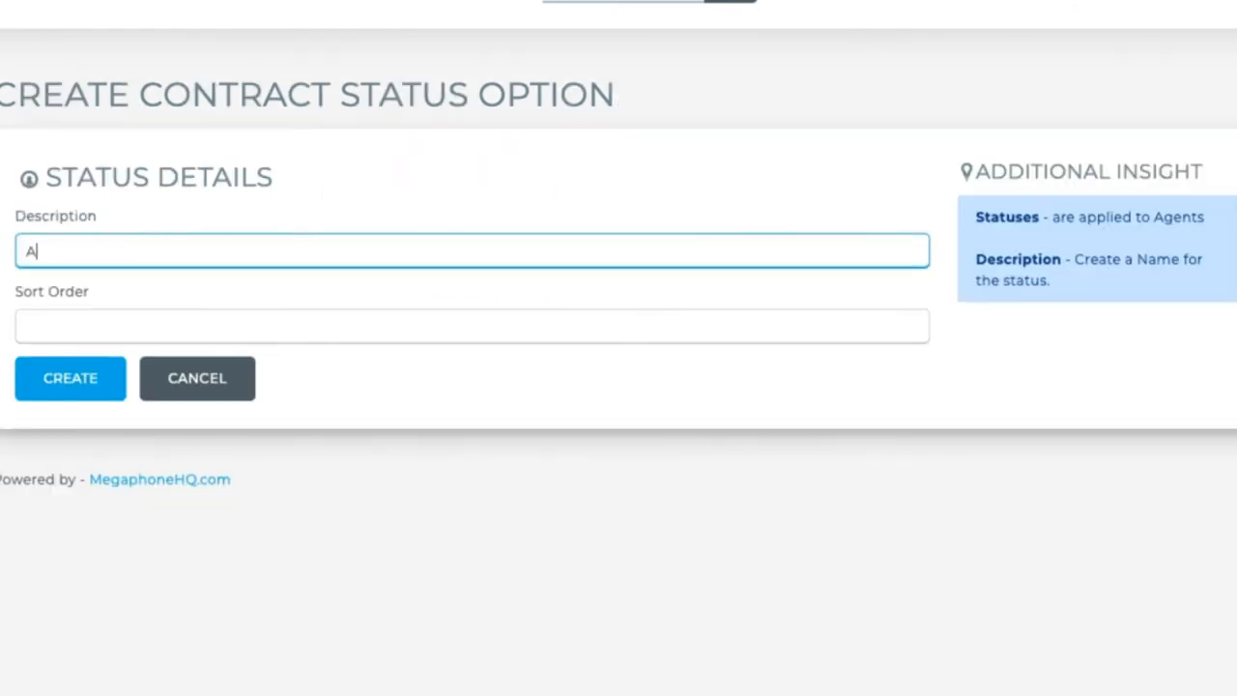
click(471, 324)
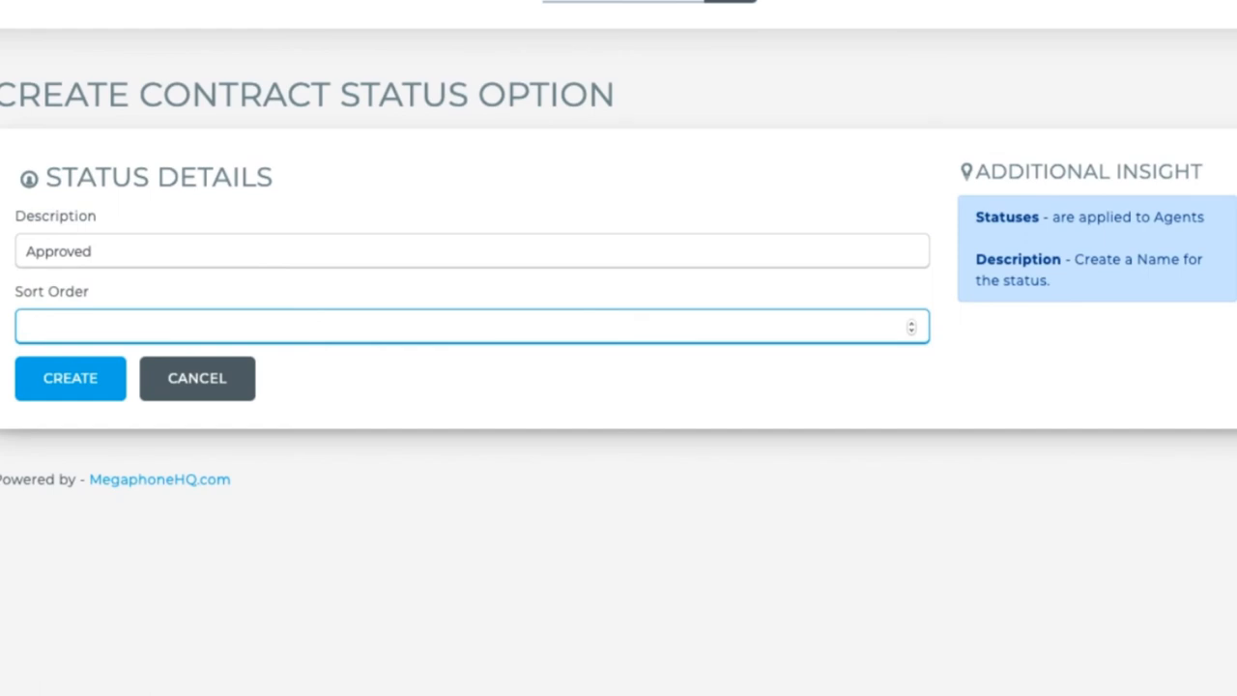
text(6)
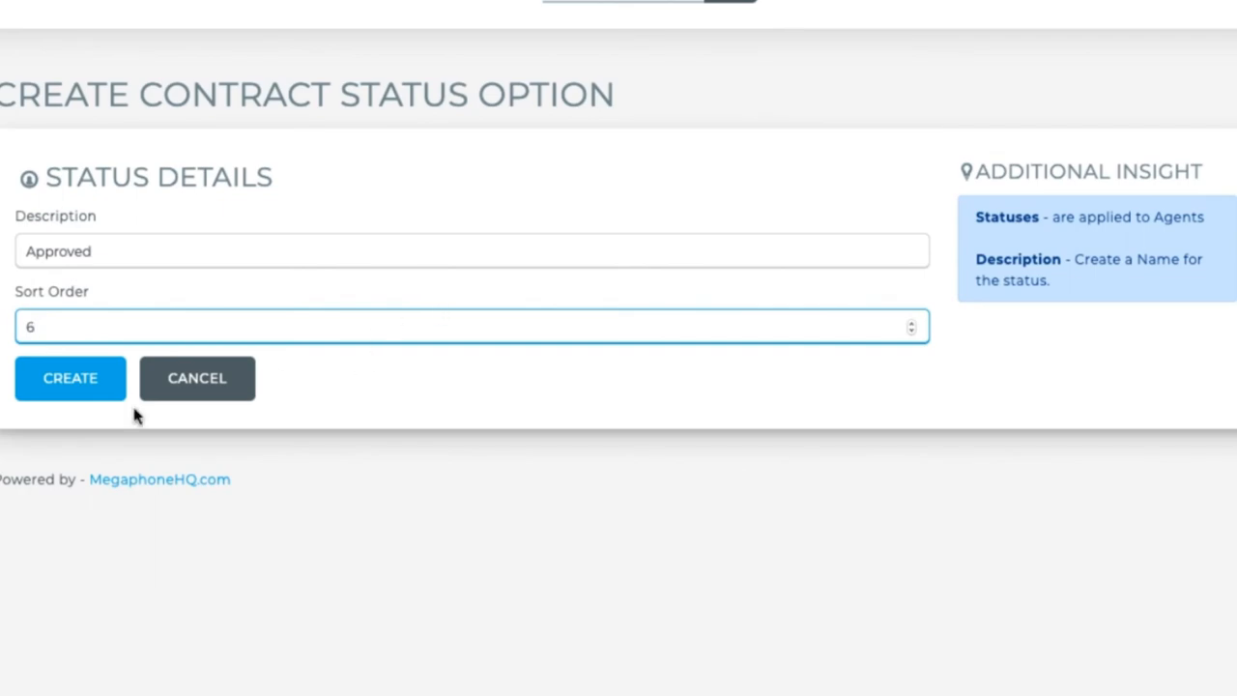
click(70, 376)
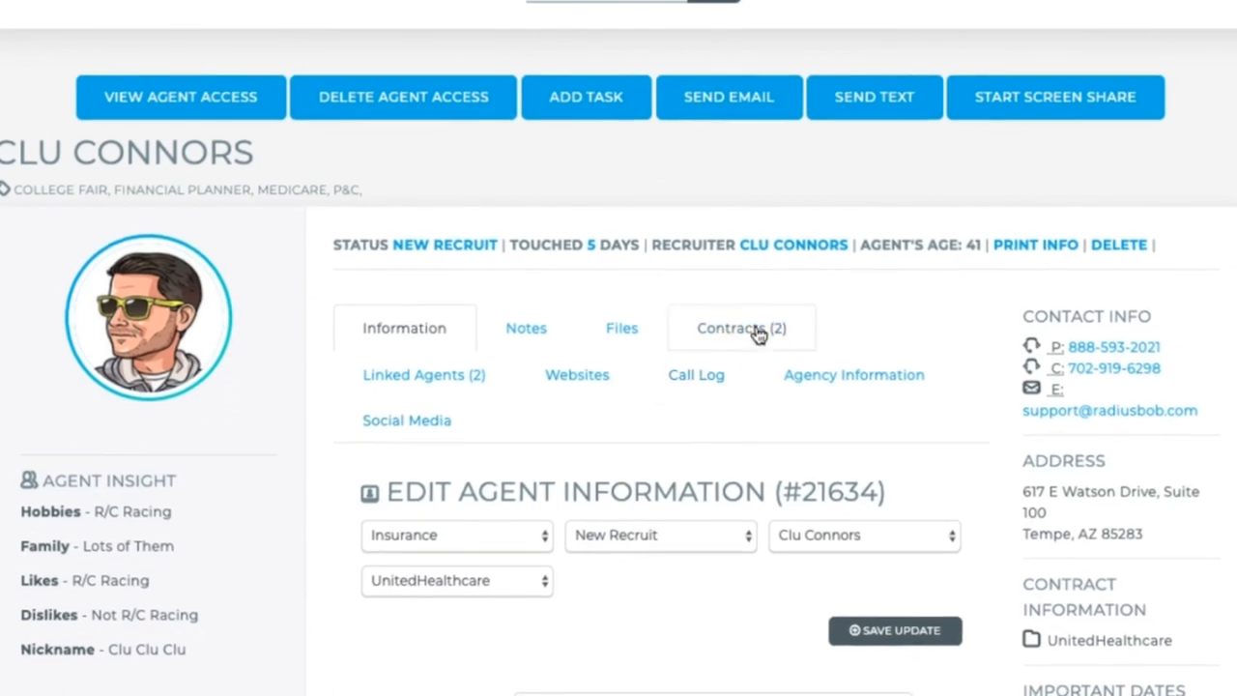
click(742, 328)
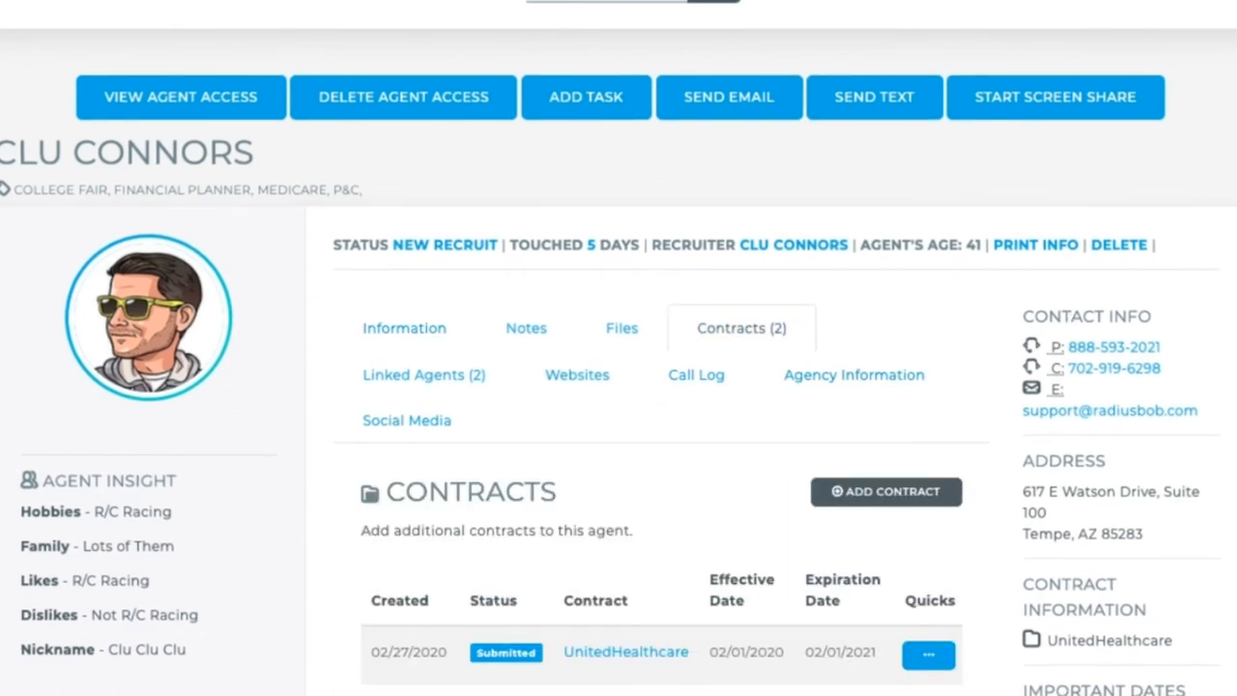
scroll(down, 3)
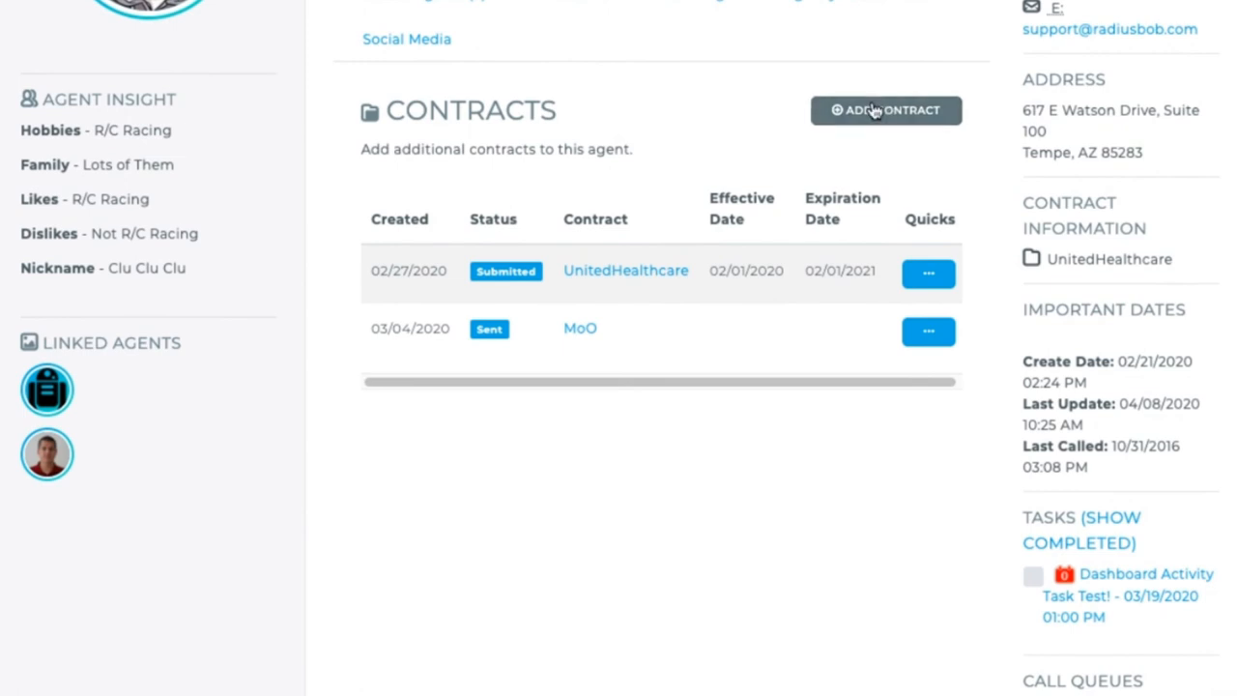
click(885, 110)
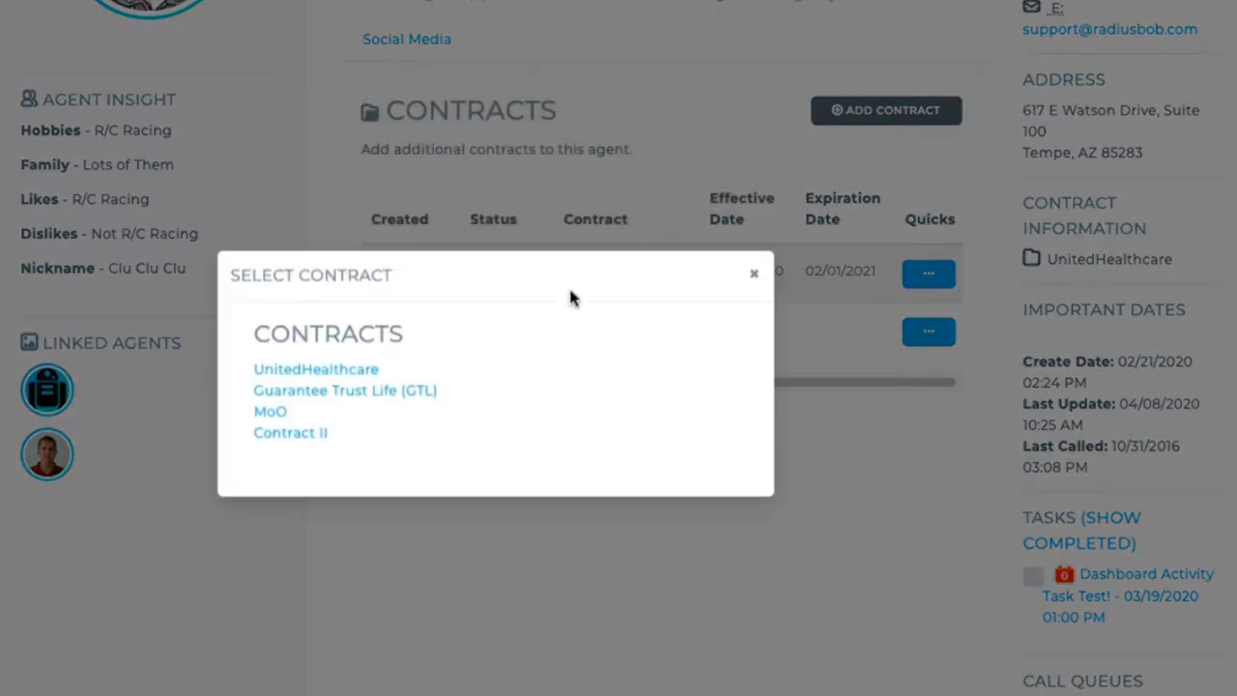
click(315, 369)
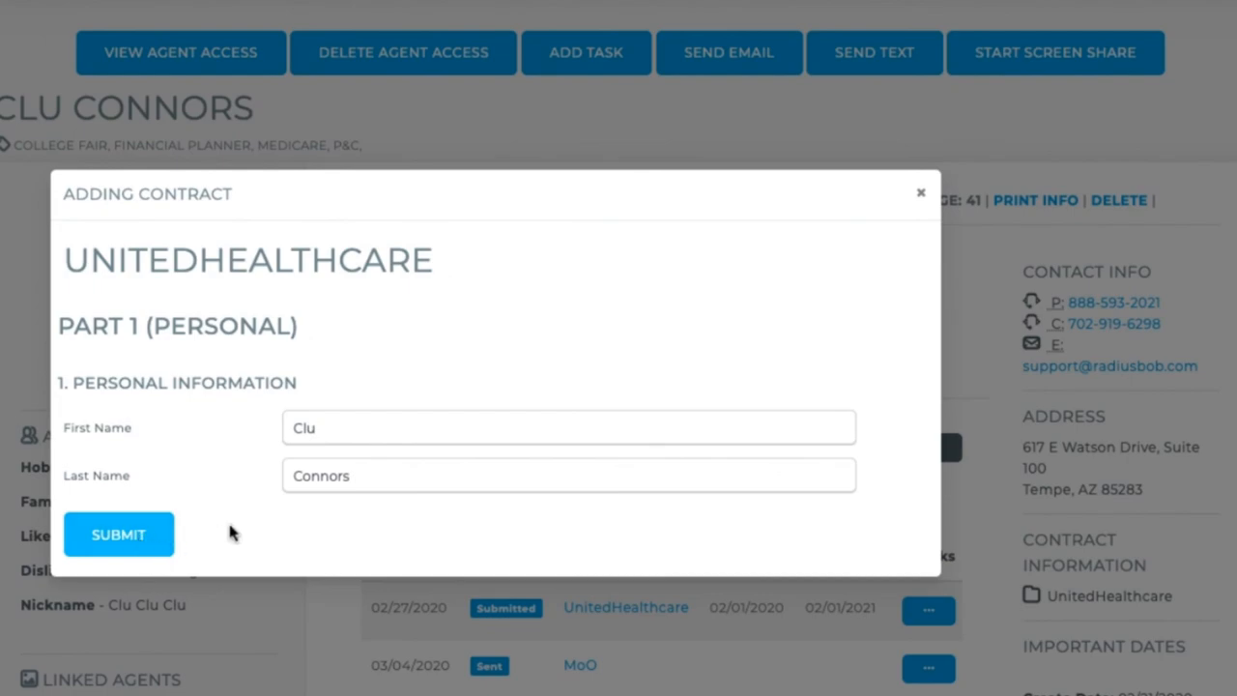
click(920, 191)
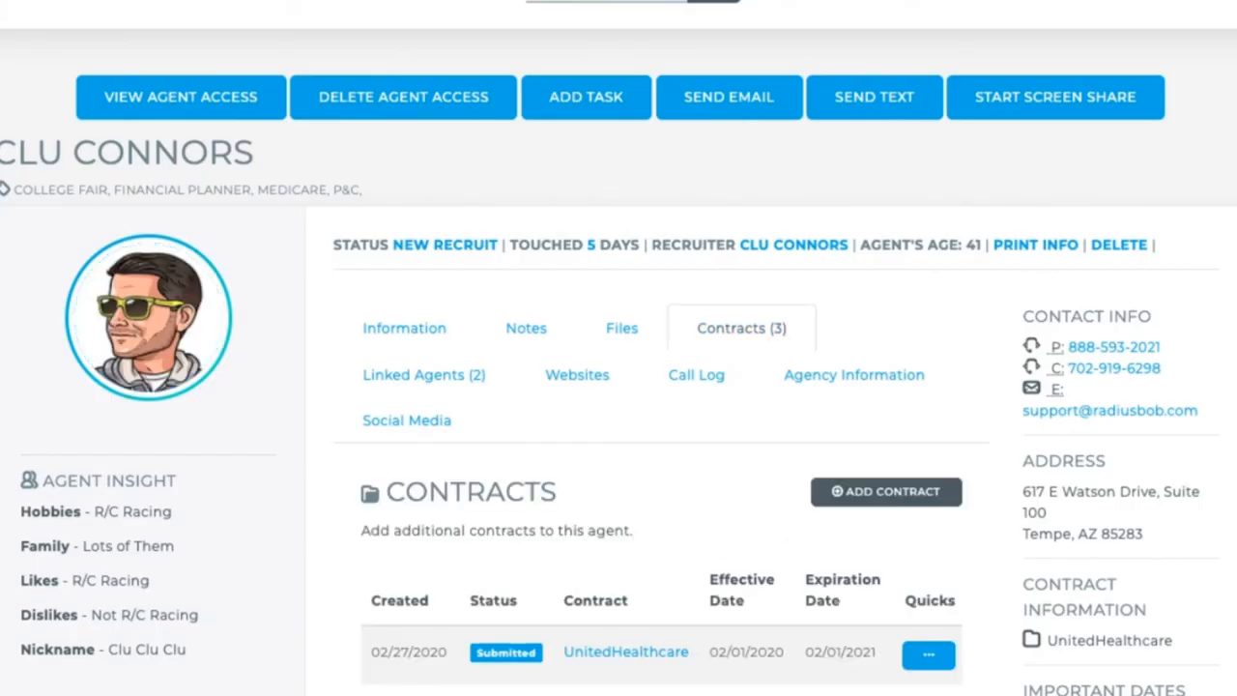
Edit the MoO contract via its Quicks menu and expand the Status choices showing Approved
scroll(down, 3)
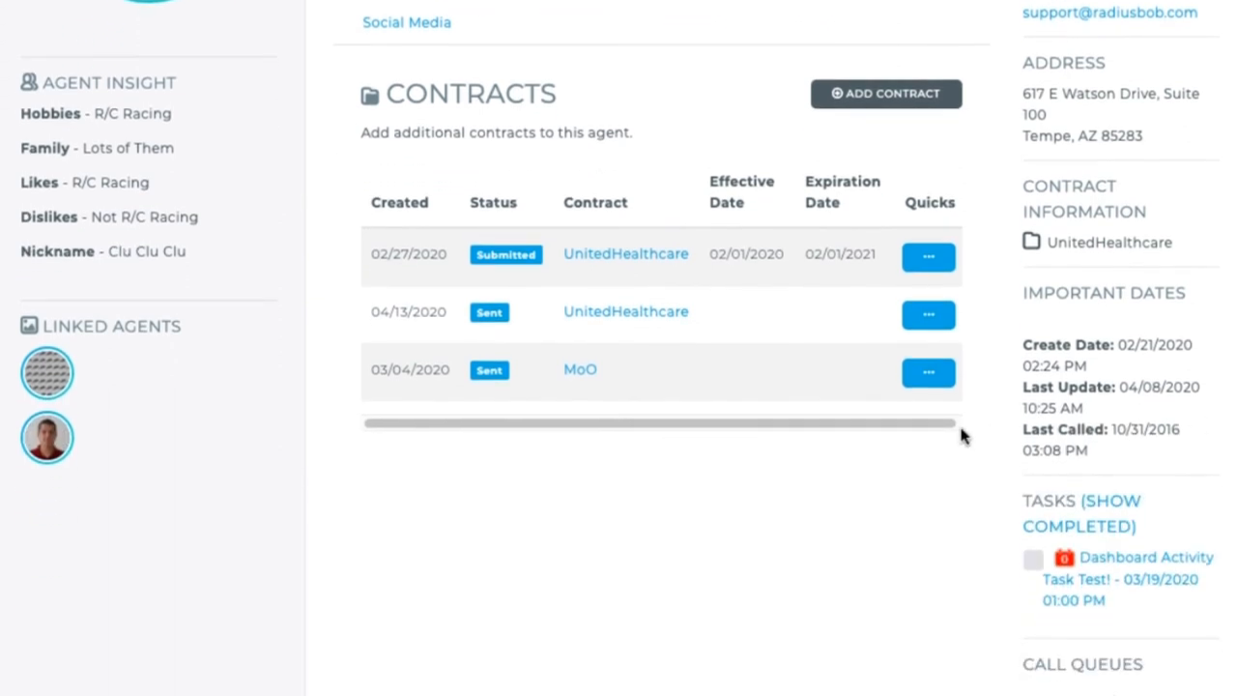
click(928, 371)
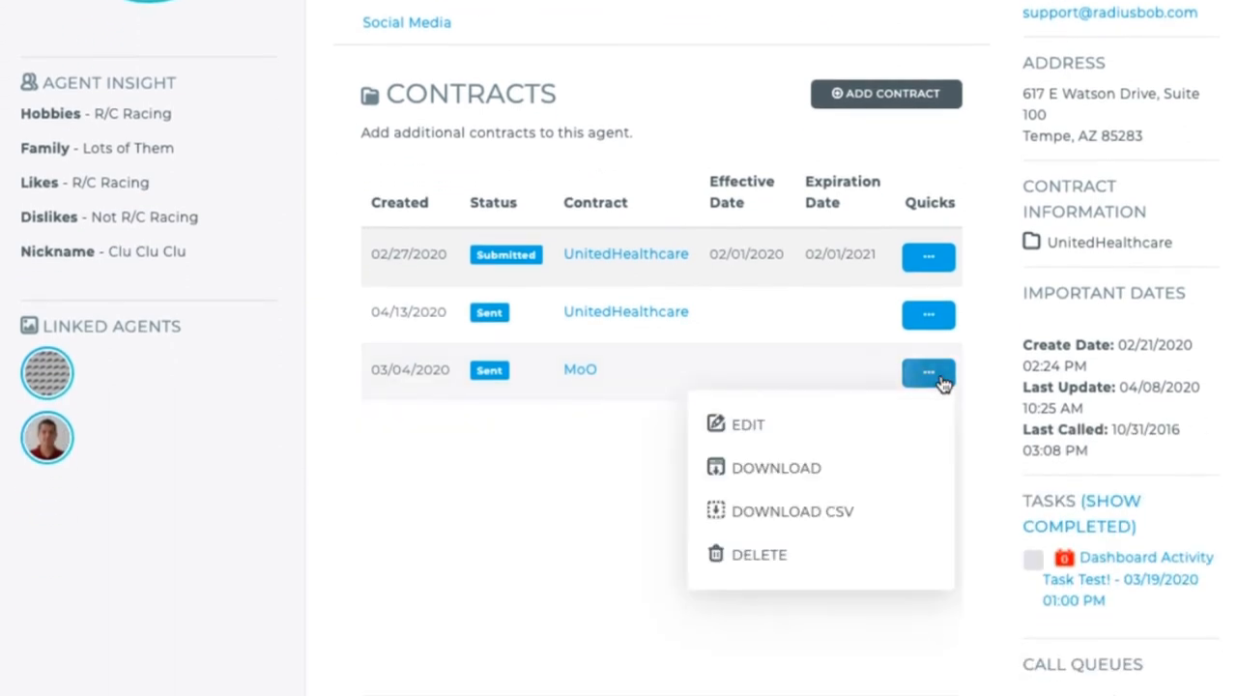
mouse_move(847, 444)
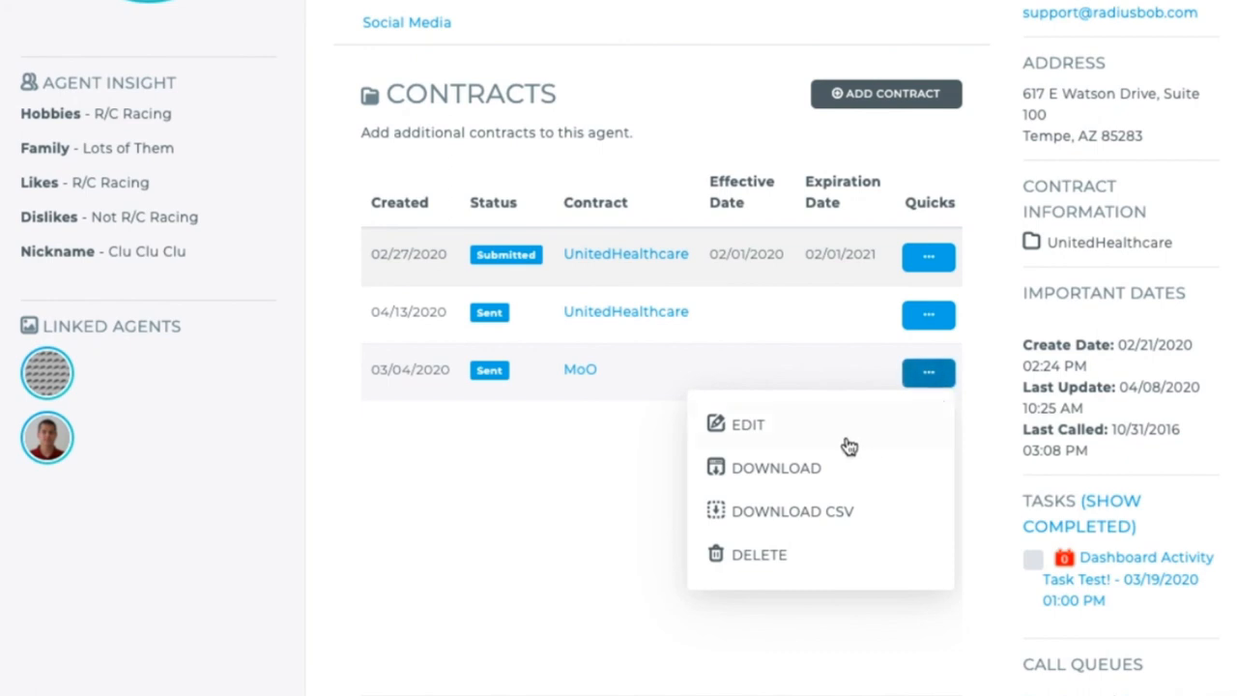
click(749, 425)
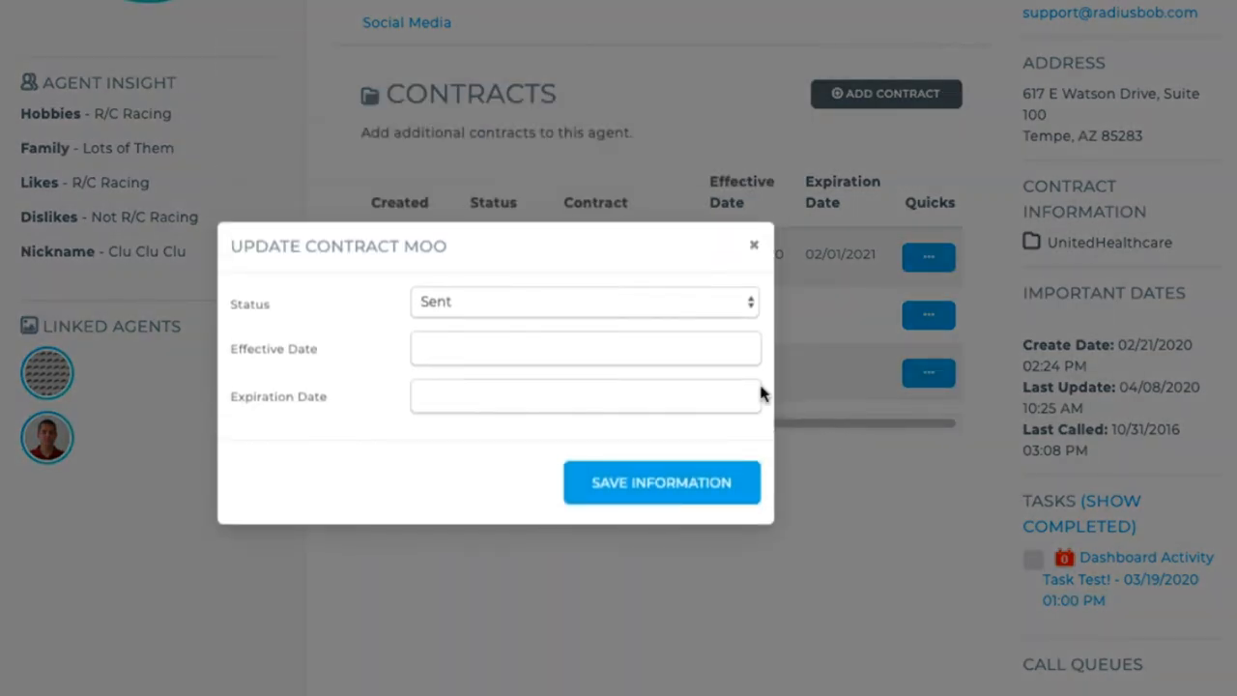
click(584, 302)
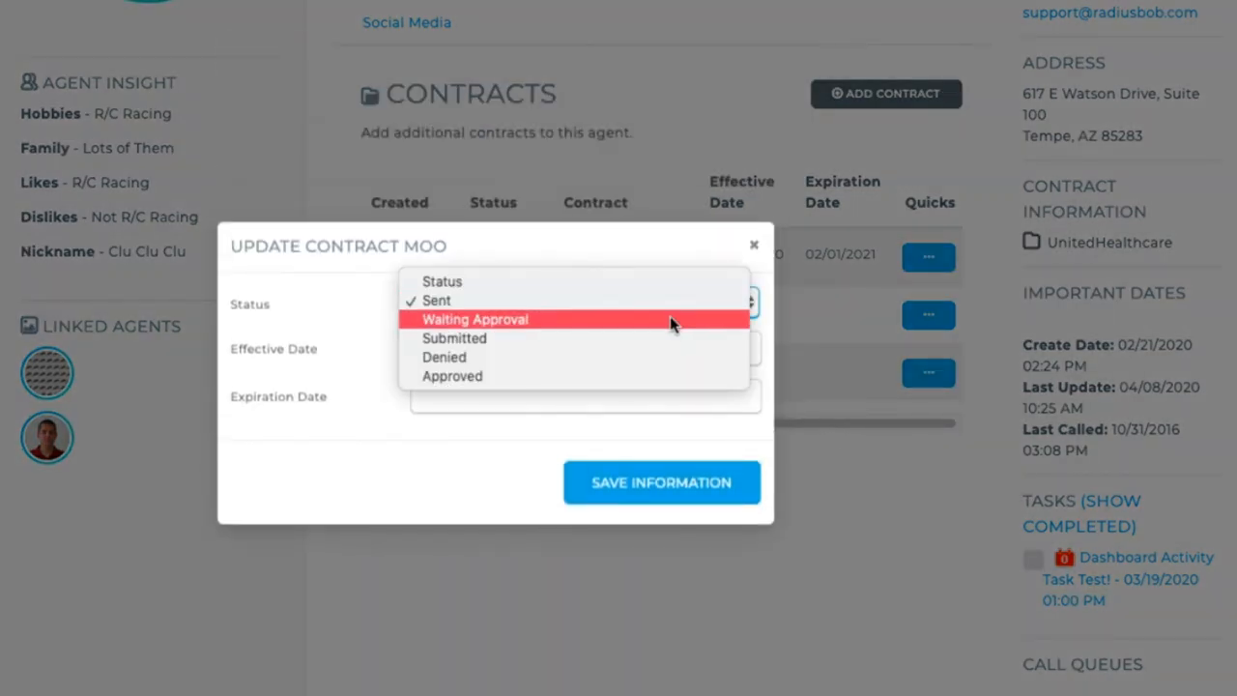